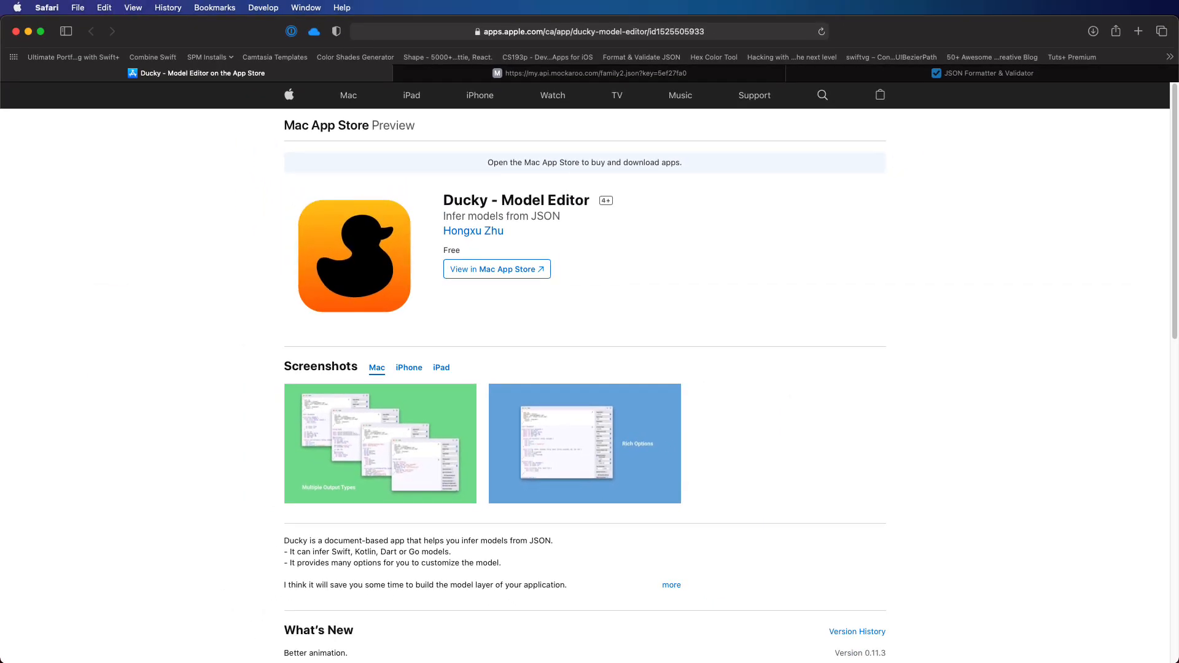
mouse_move(784, 117)
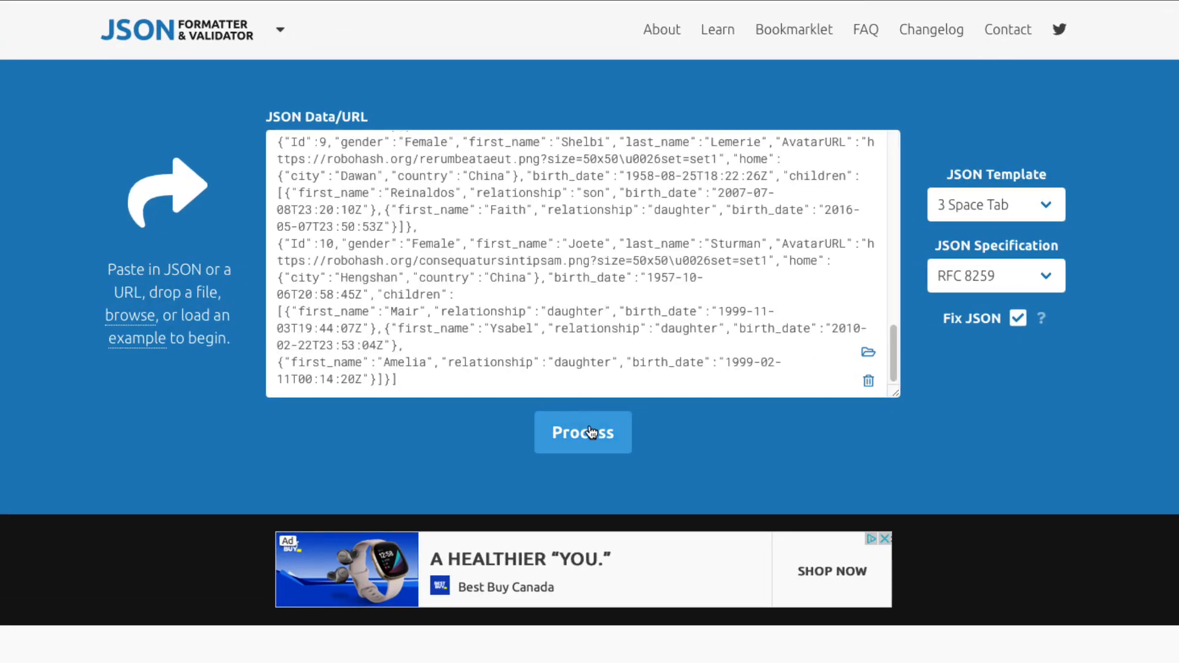
Process the pasted family JSON so it formats and reports VALID (RFC 8259)
click(582, 433)
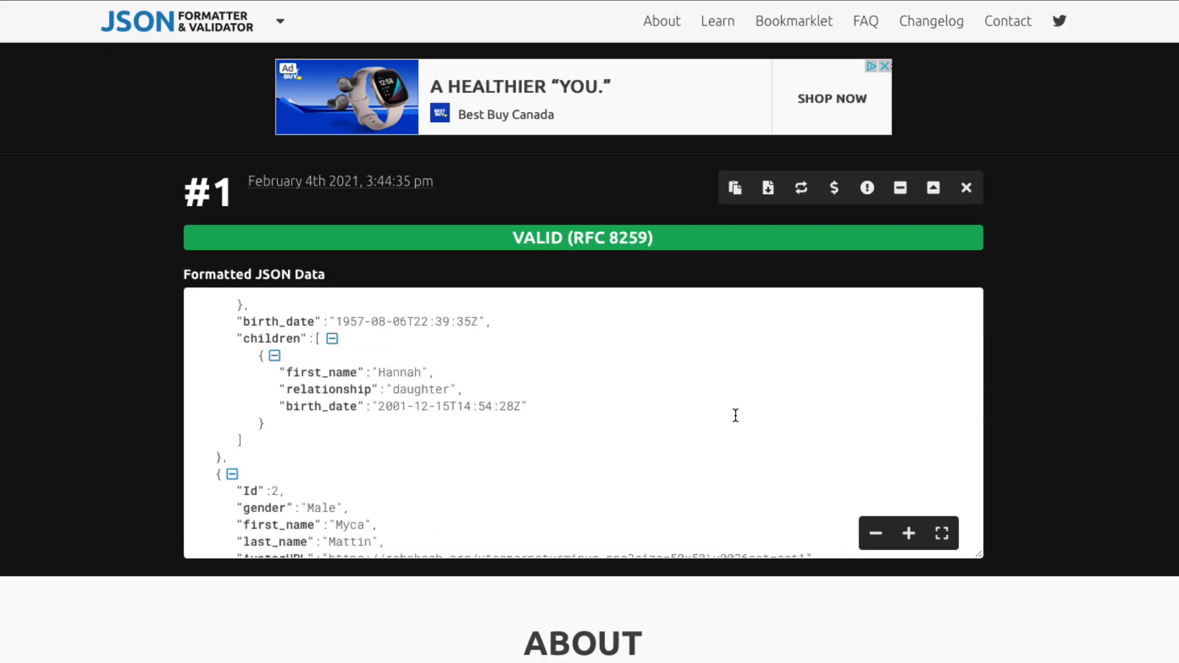
scroll(down, 3)
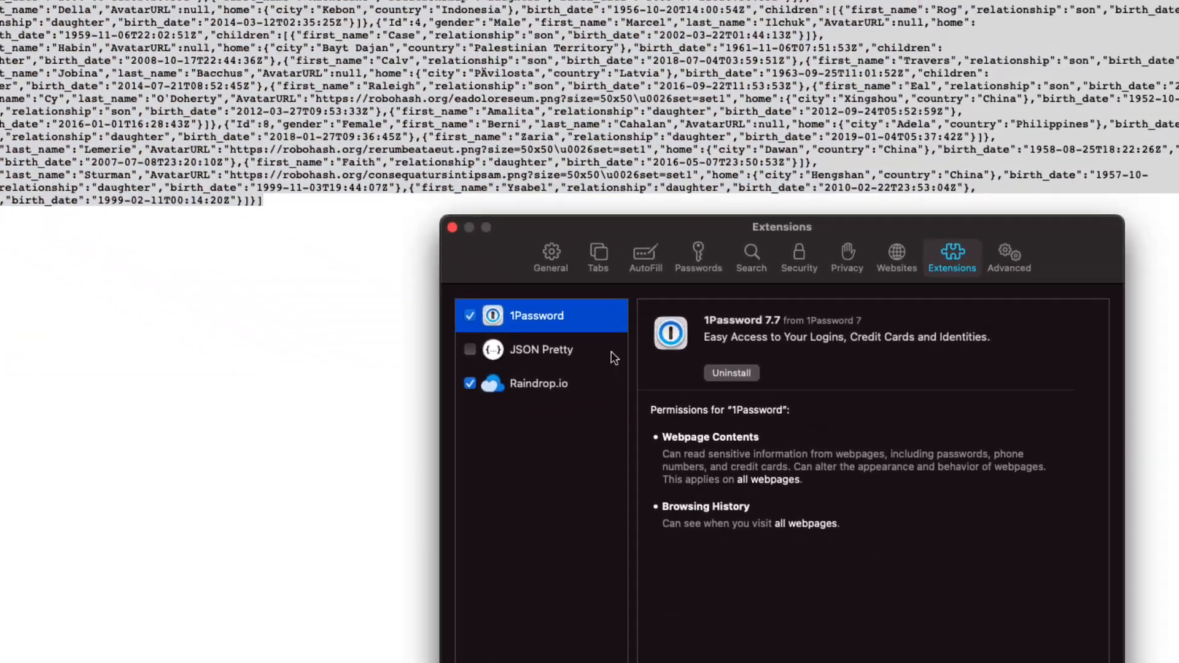
Enable the JSON Pretty extension in Safari Extensions preferences and close Preferences
click(469, 349)
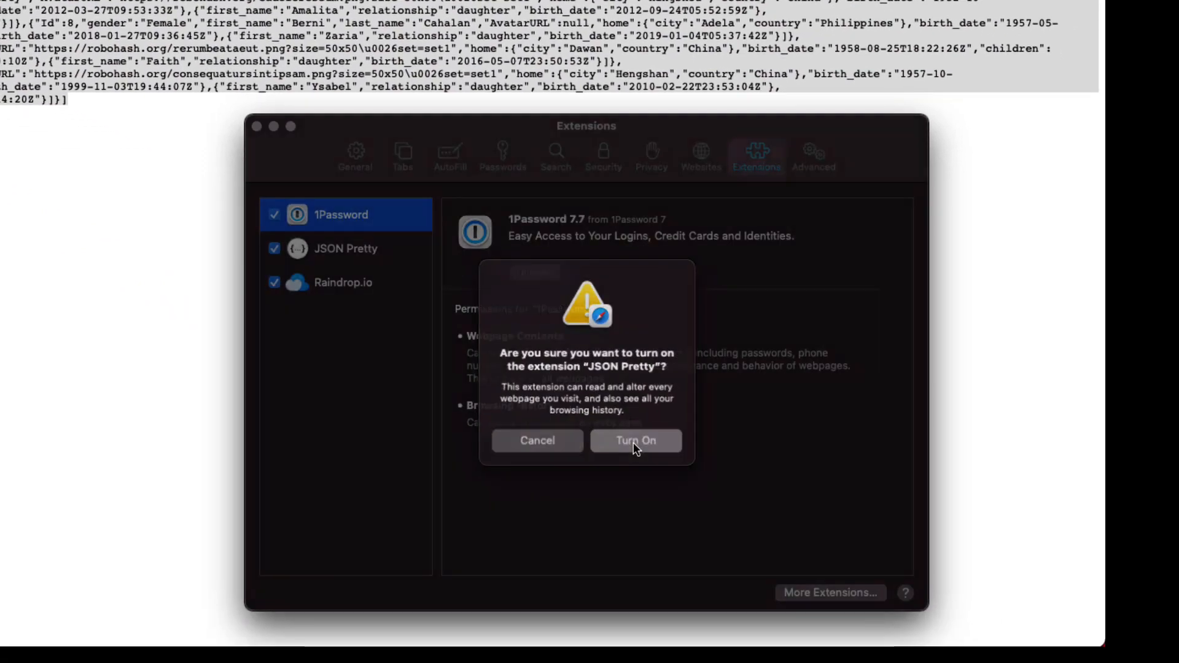
click(635, 440)
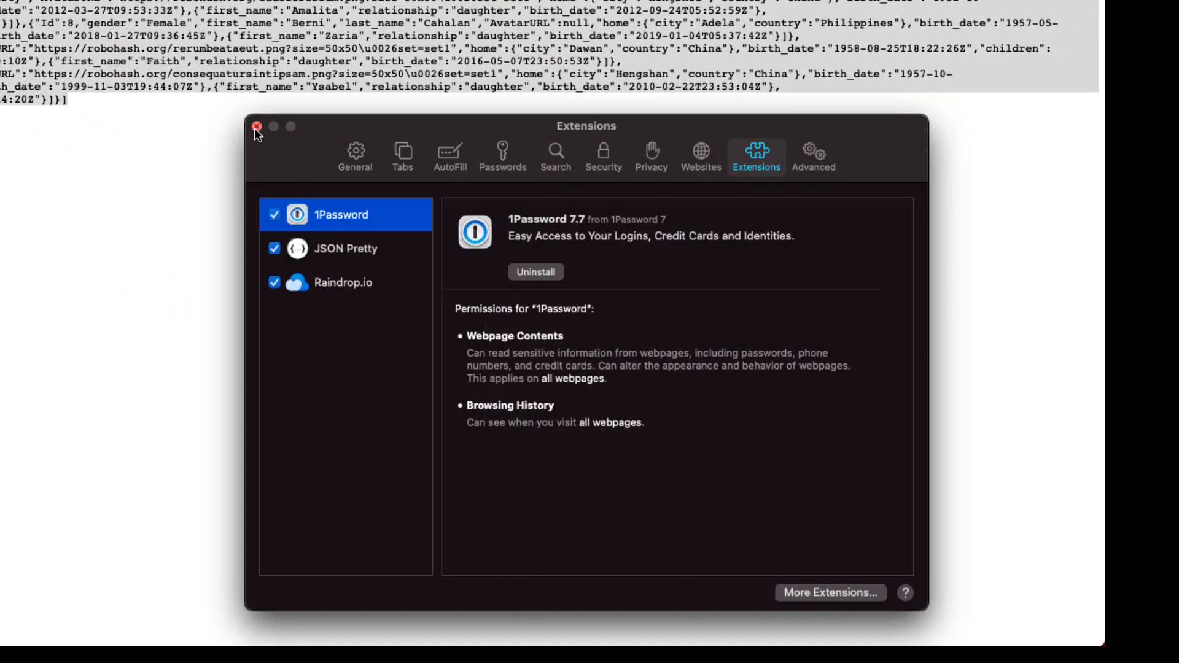
click(256, 127)
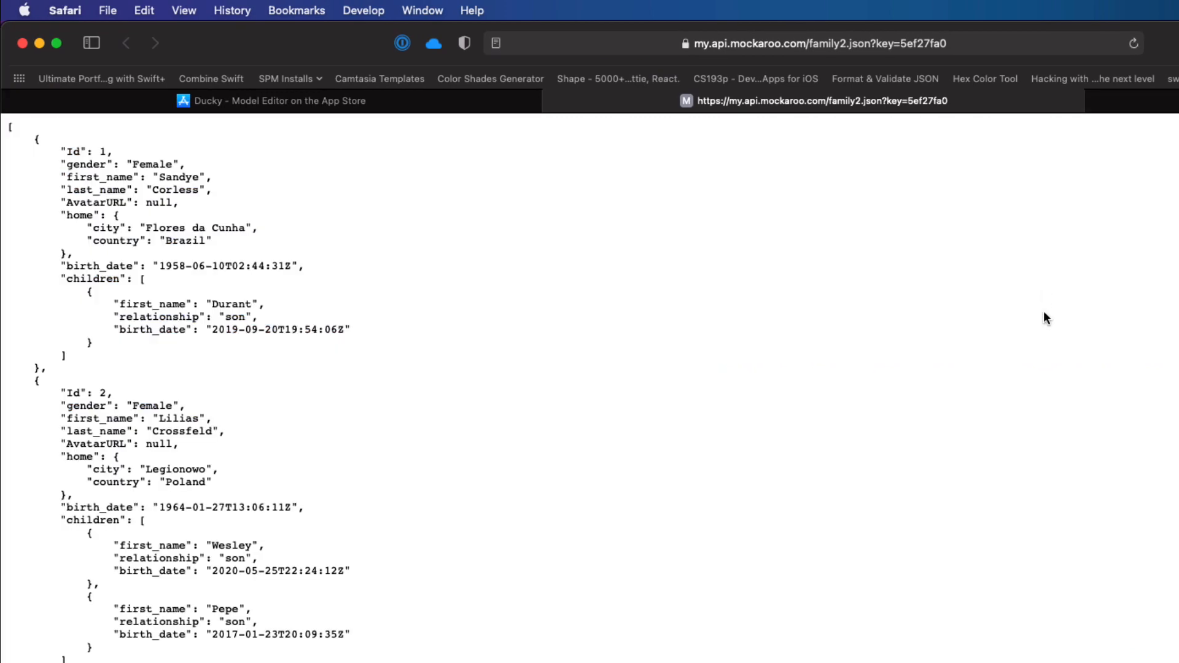
mouse_move(950, 447)
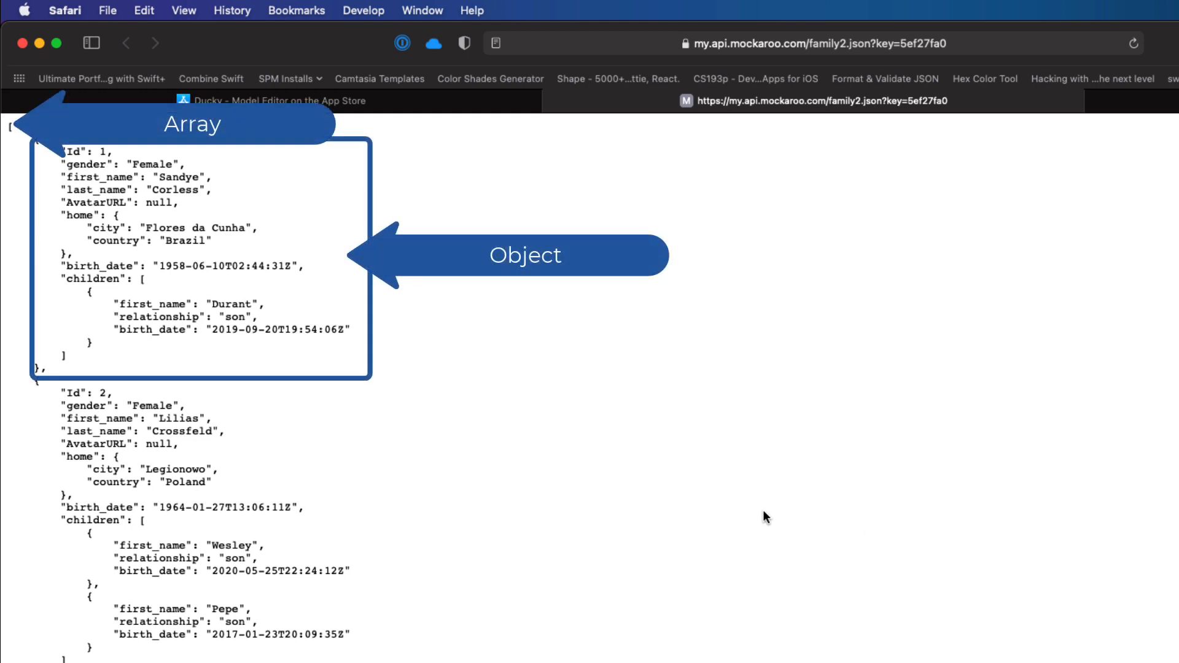
mouse_move(758, 462)
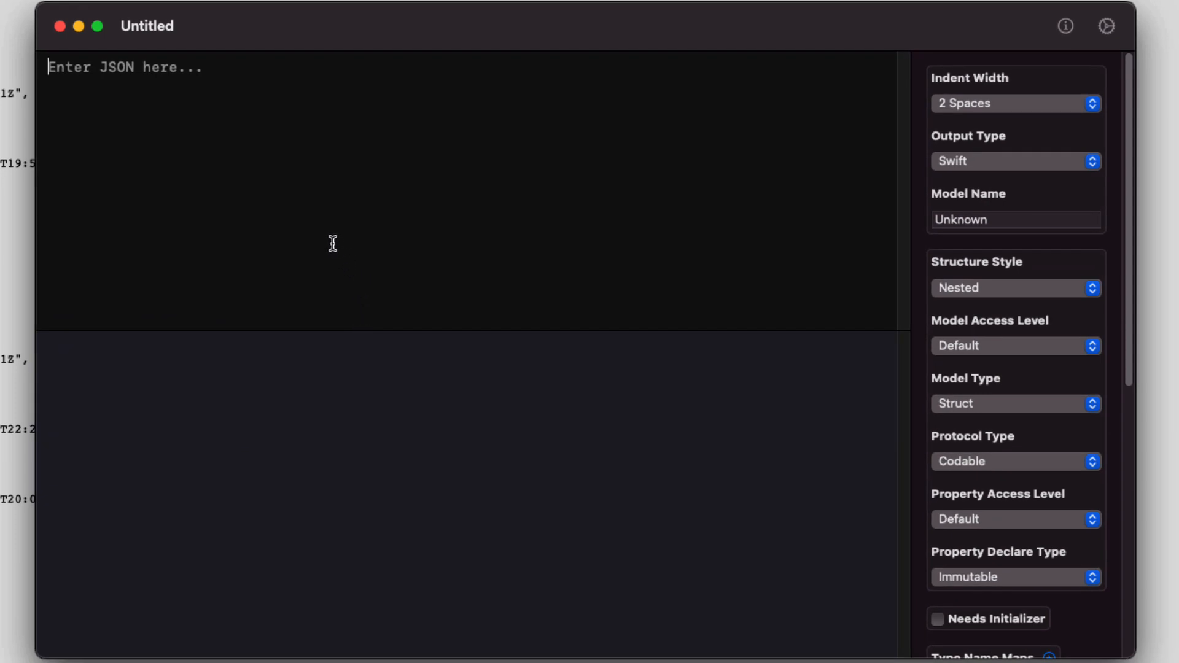
mouse_move(321, 237)
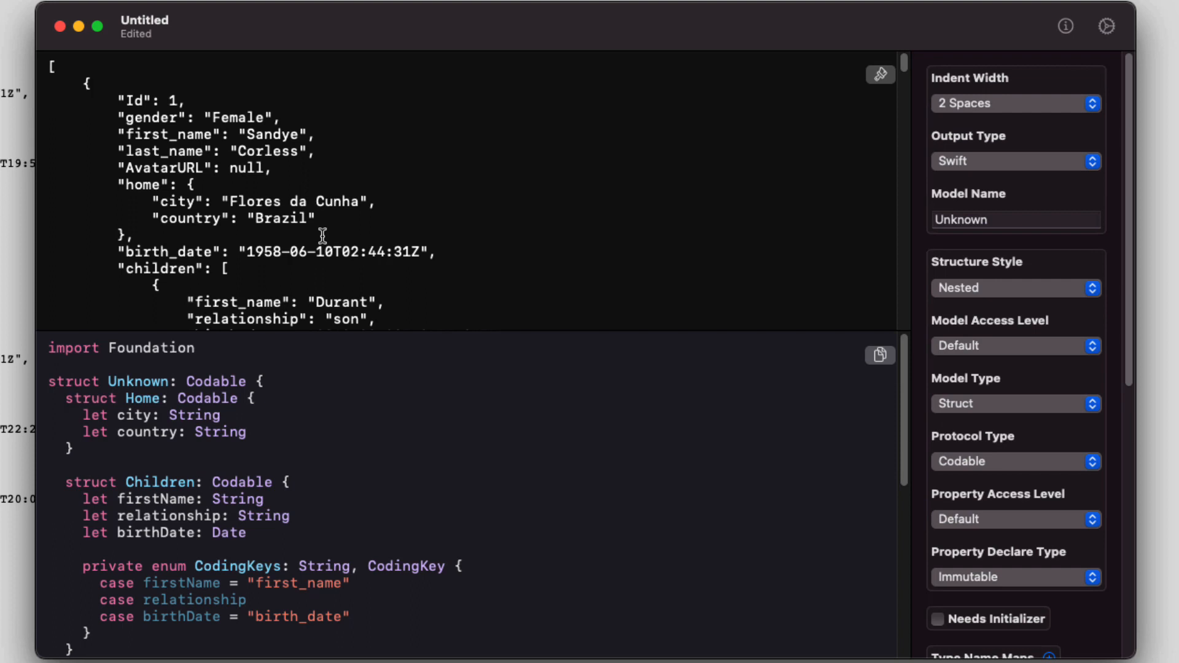
mouse_move(1013, 220)
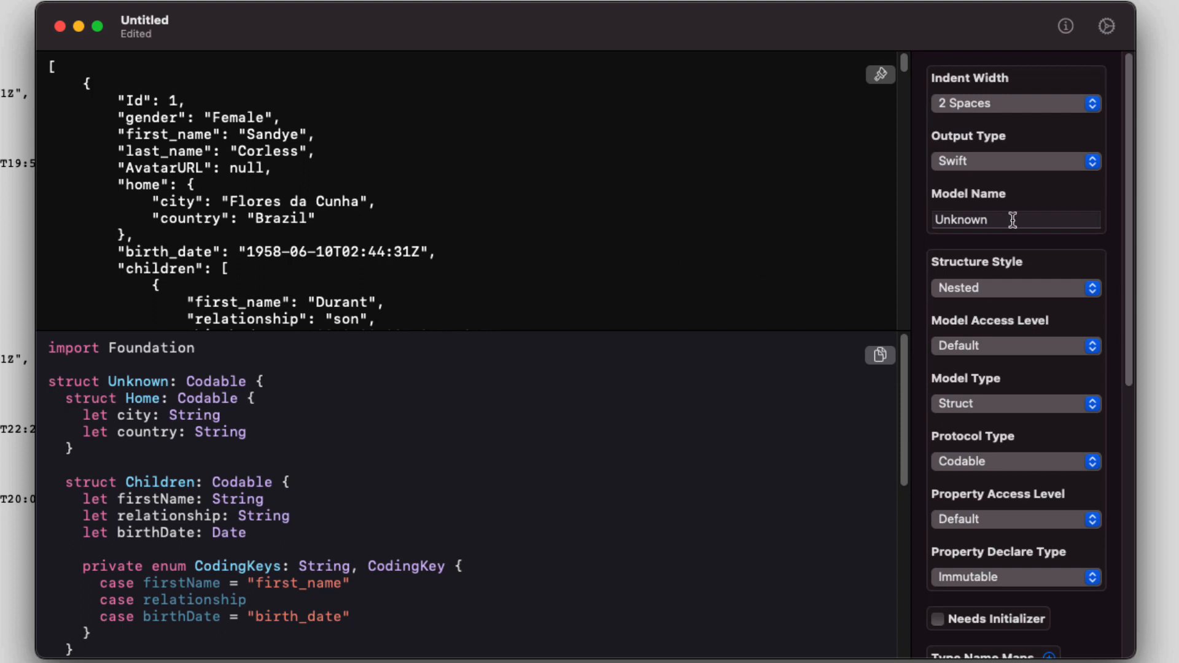
Name the generated Swift Codable model 'Family' instead of Unknown
text(Fam)
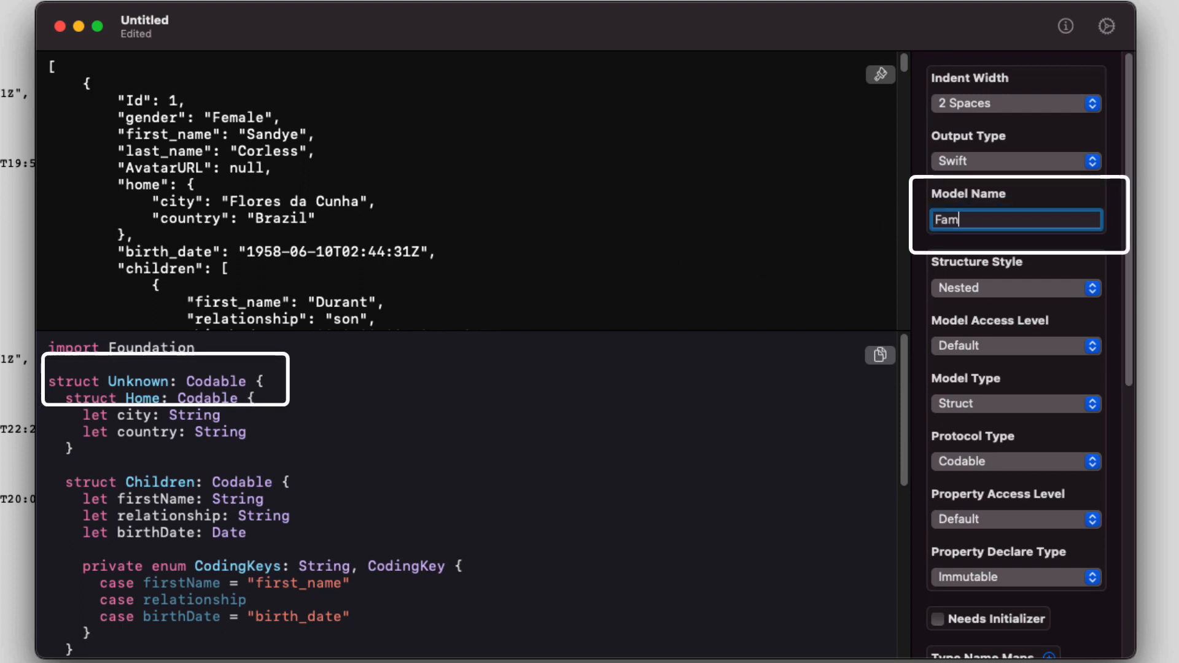
text(ily)
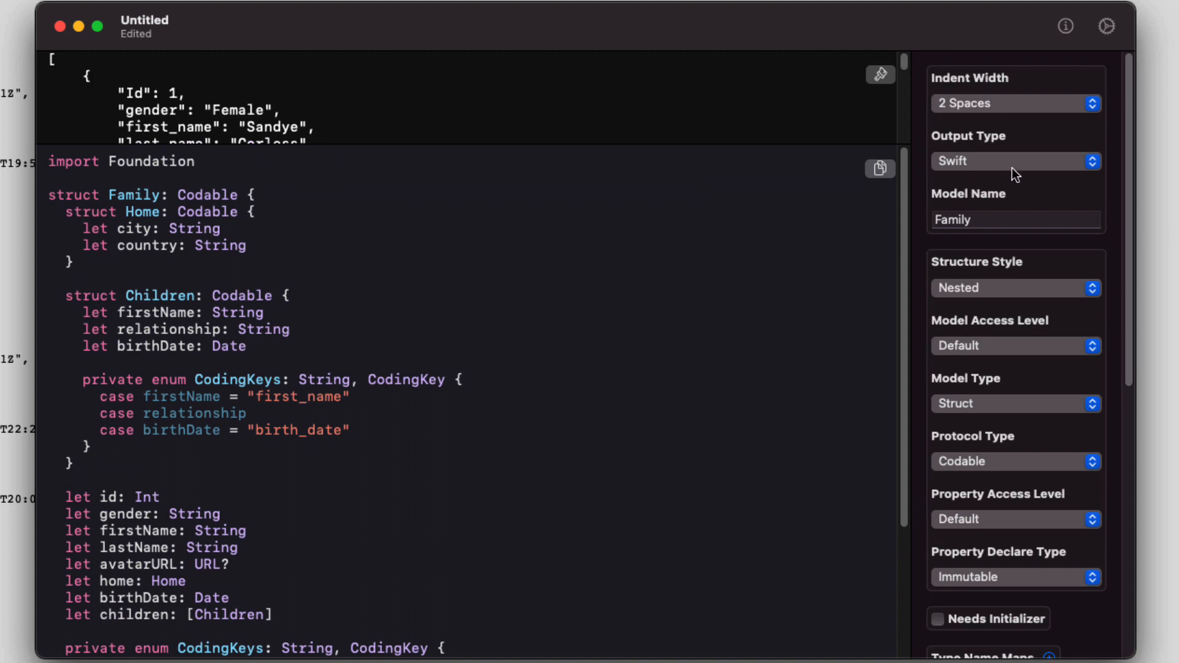
Switch the Family model's structure style to Extended, then to Flat with separate top-level structs
click(1015, 288)
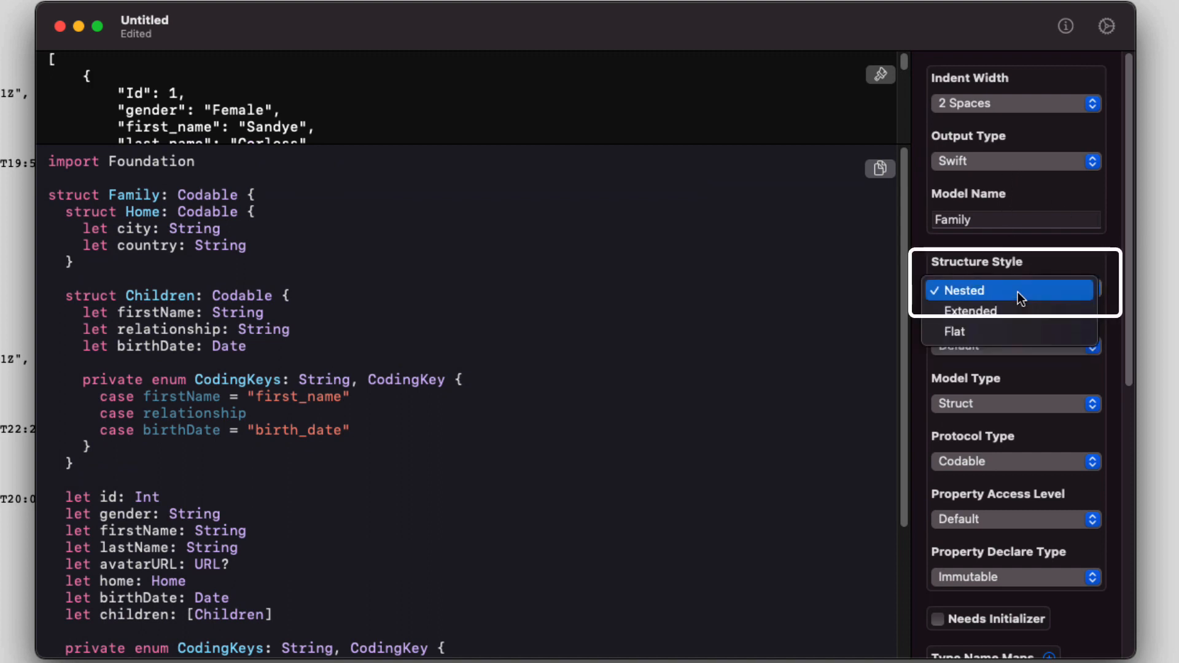
click(970, 311)
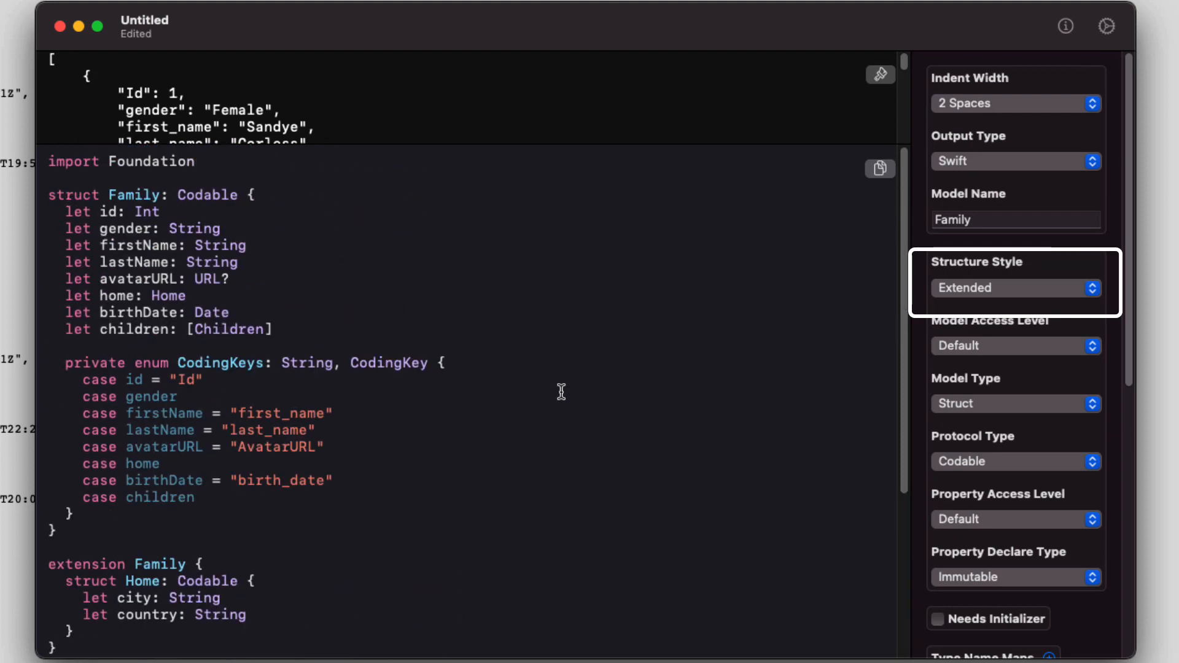
click(1014, 288)
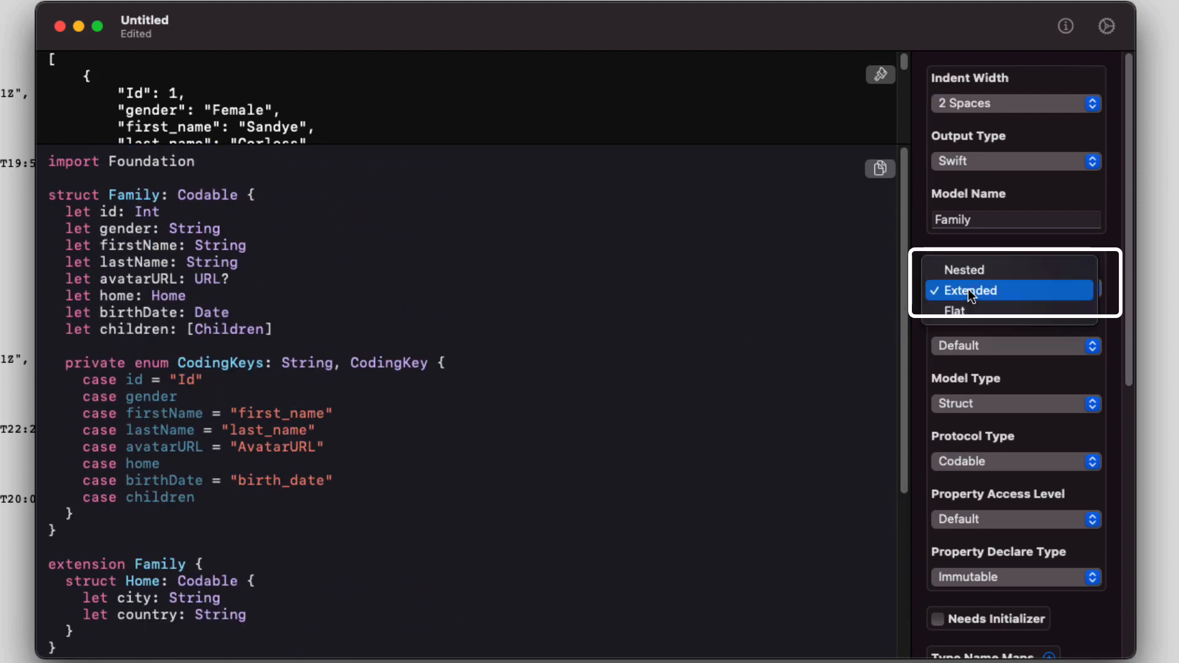
click(952, 310)
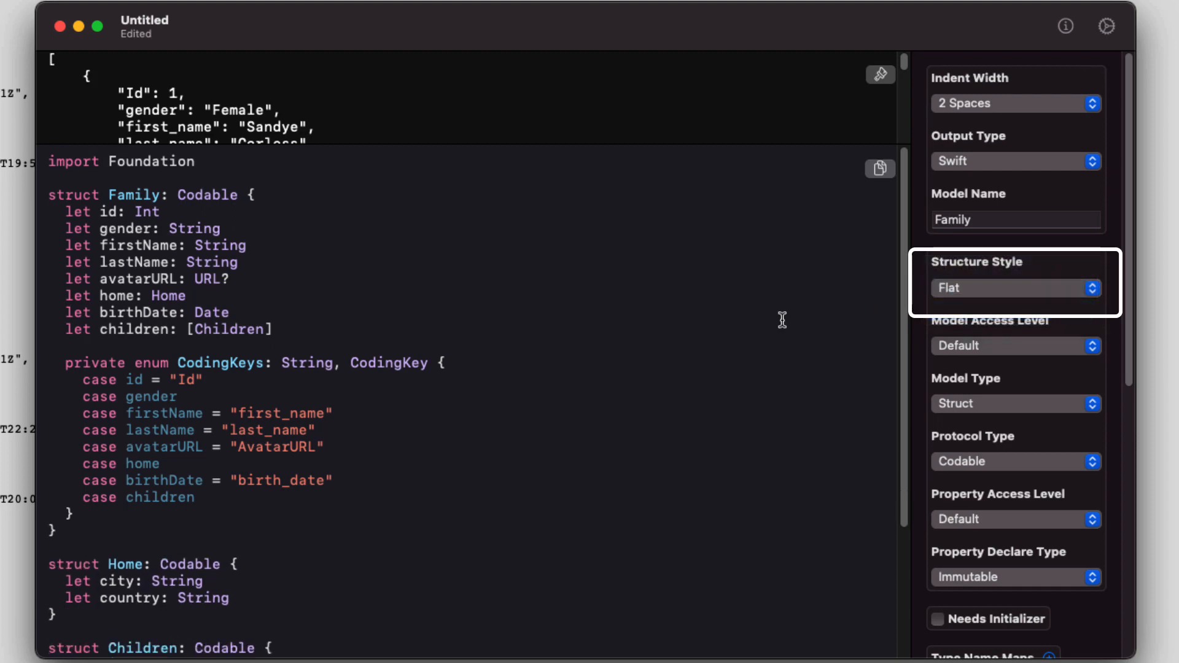
scroll(down, 3)
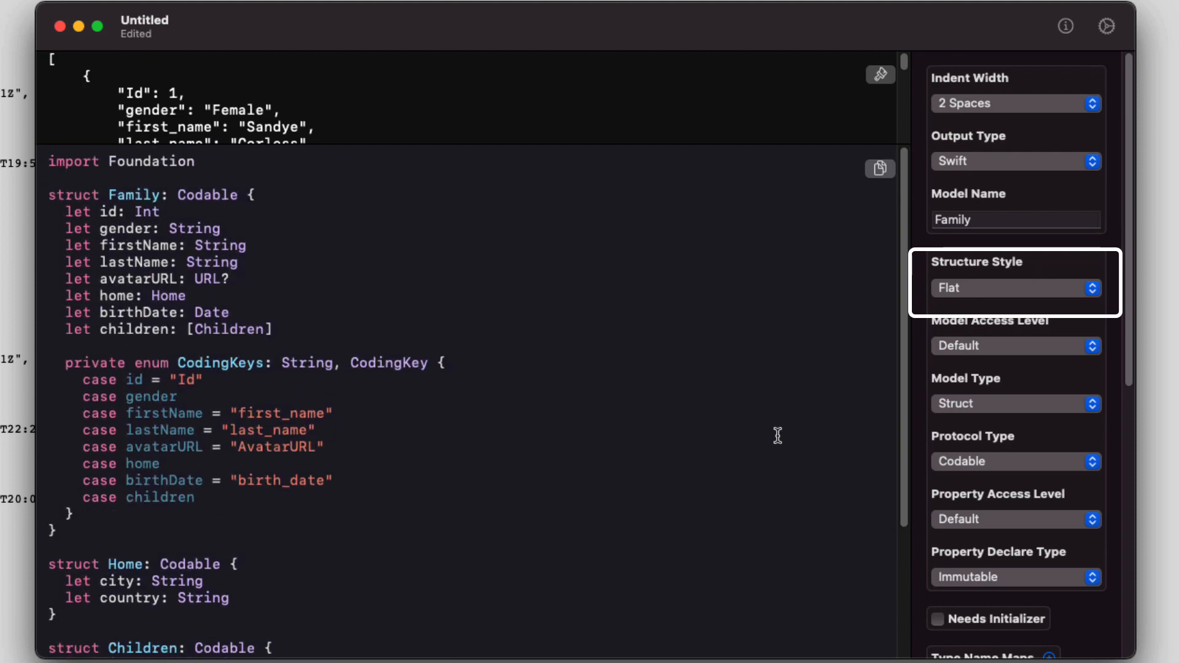
click(1016, 287)
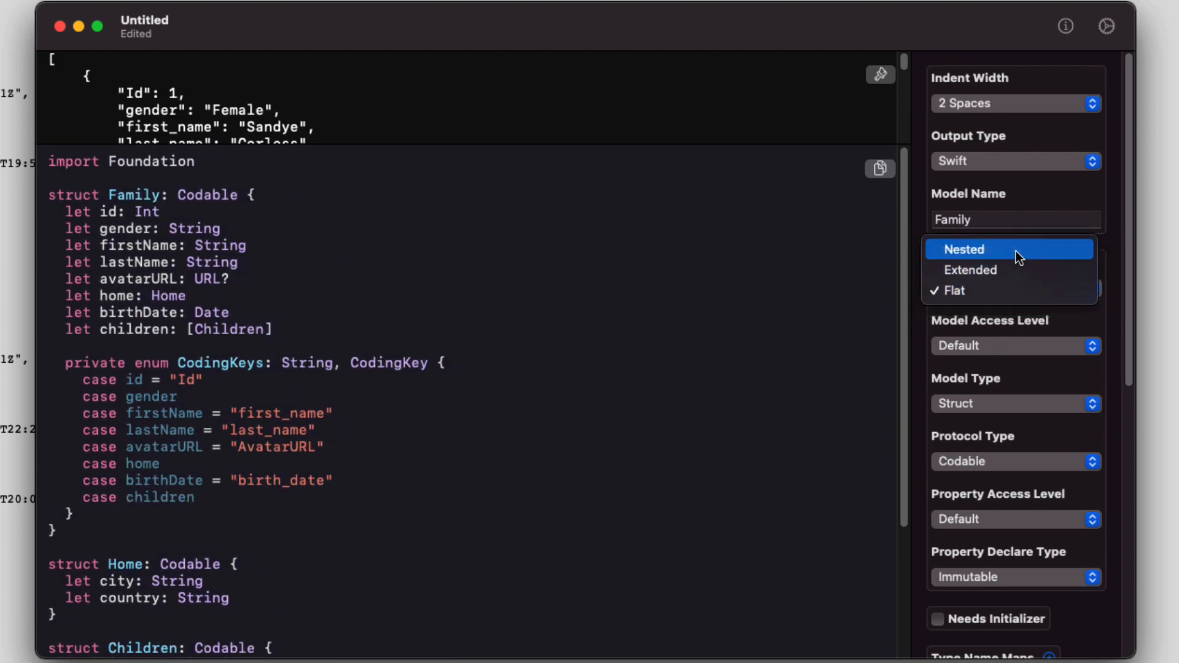
Return to Nested structure style and try Public model access before restoring Default
click(965, 249)
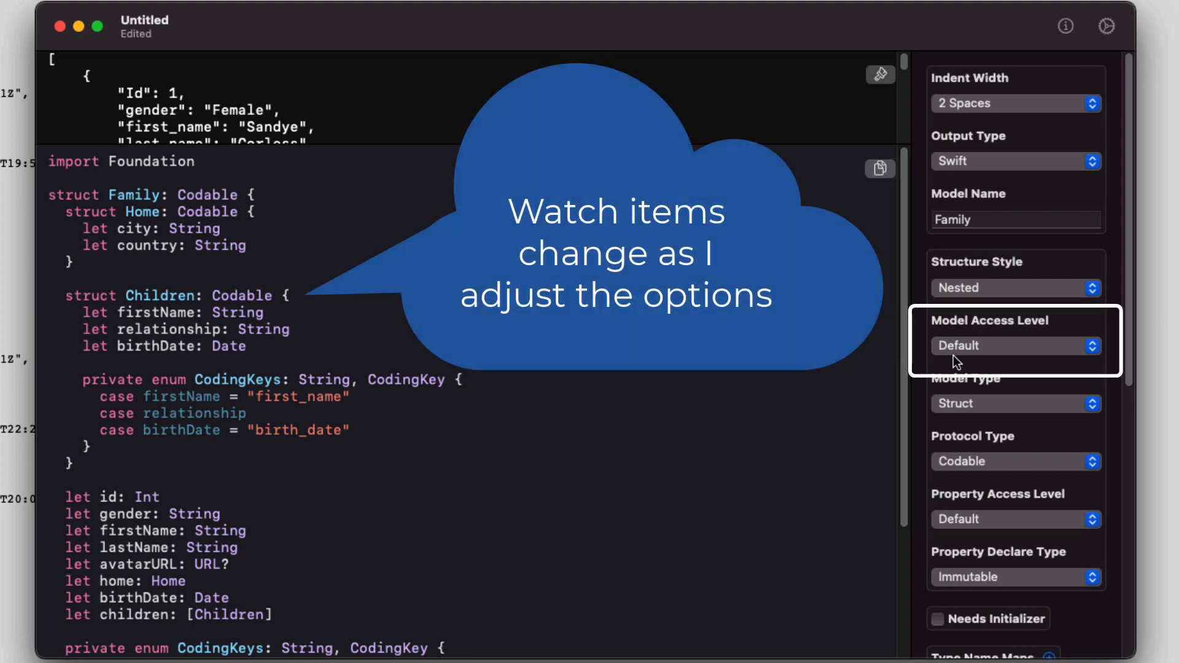
click(1016, 345)
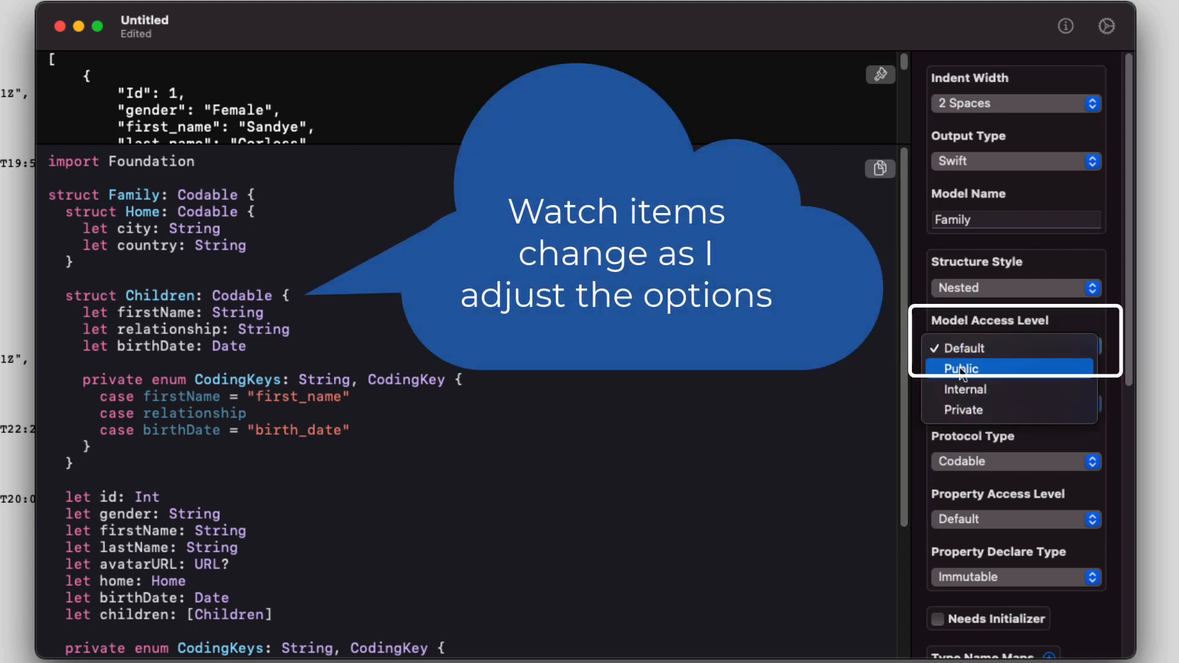
click(964, 368)
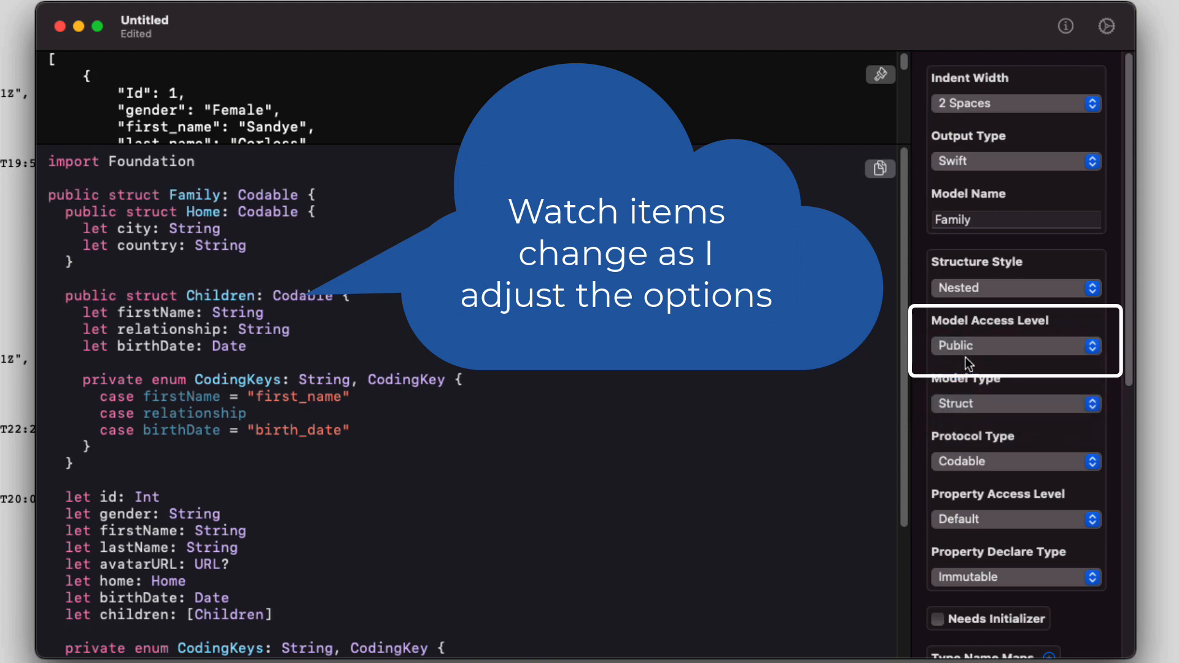
click(1015, 346)
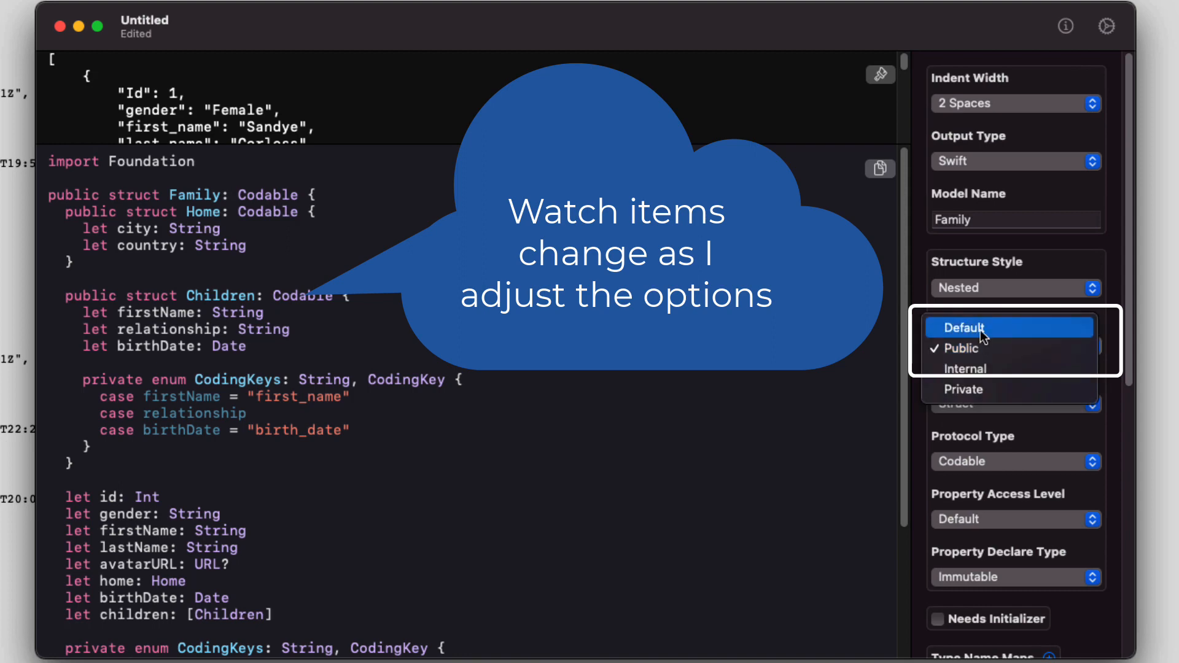
click(973, 326)
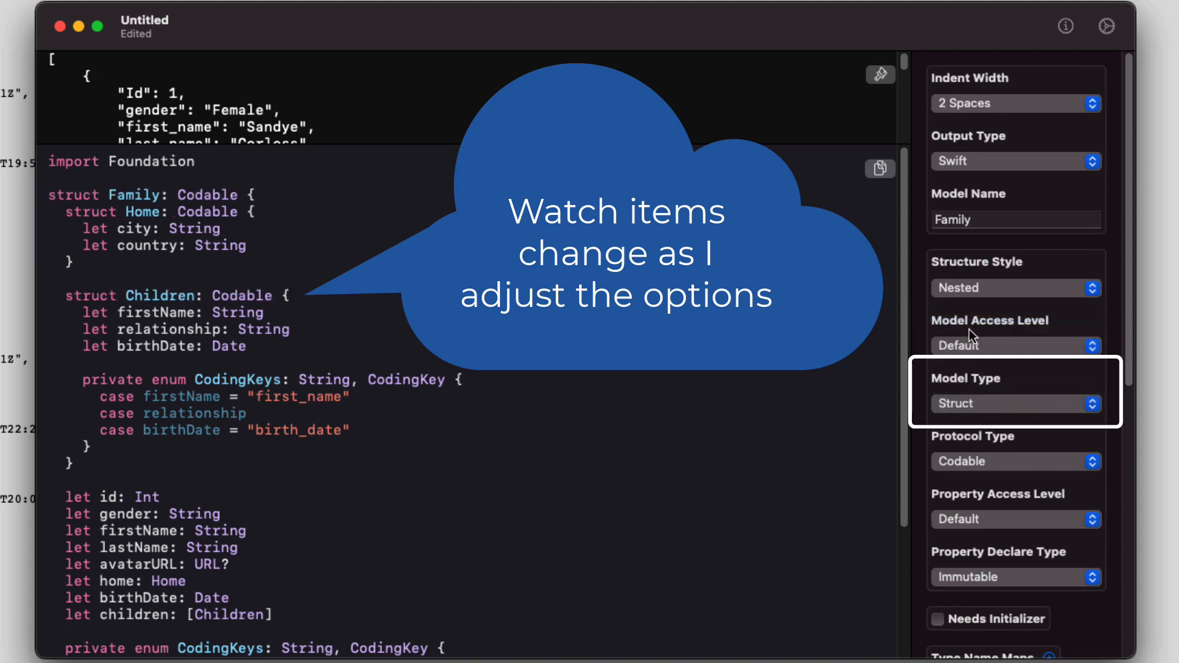
Try generating the models as classes, then set the model type back to struct
click(1016, 403)
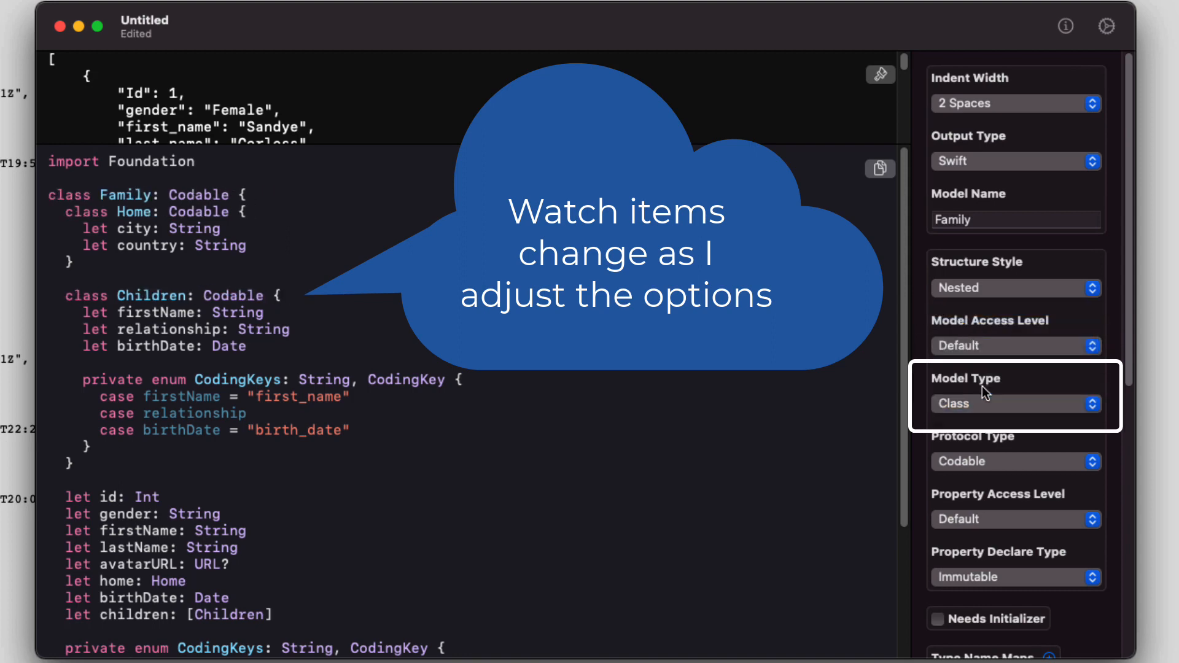
mouse_move(985, 412)
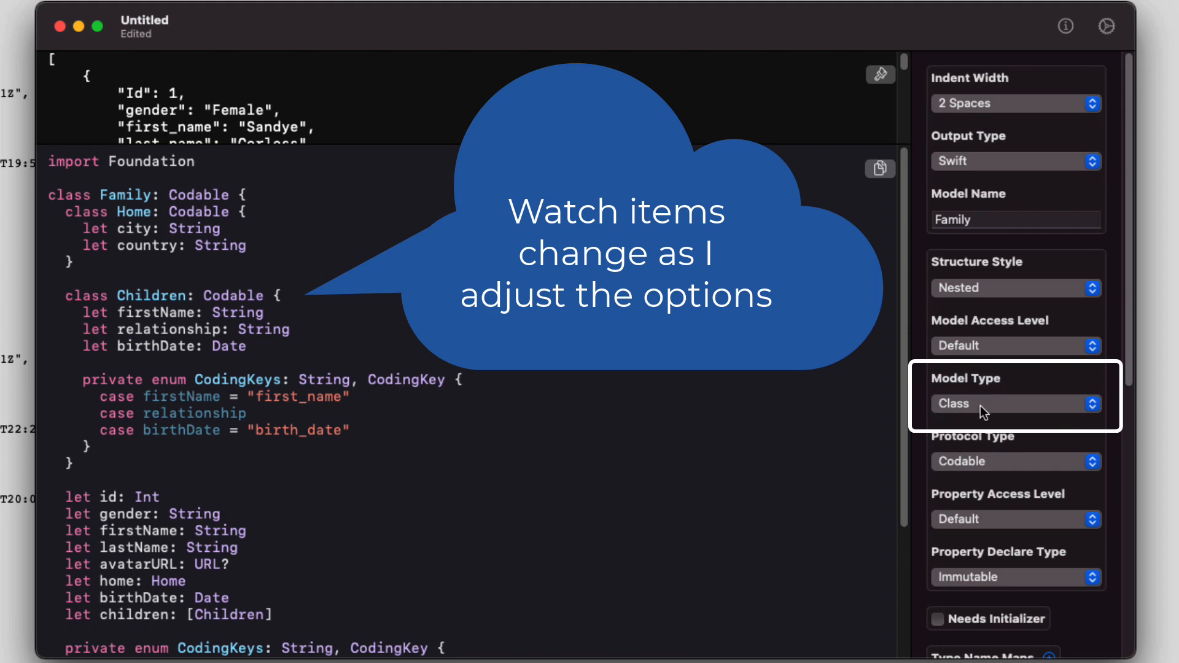
click(1016, 403)
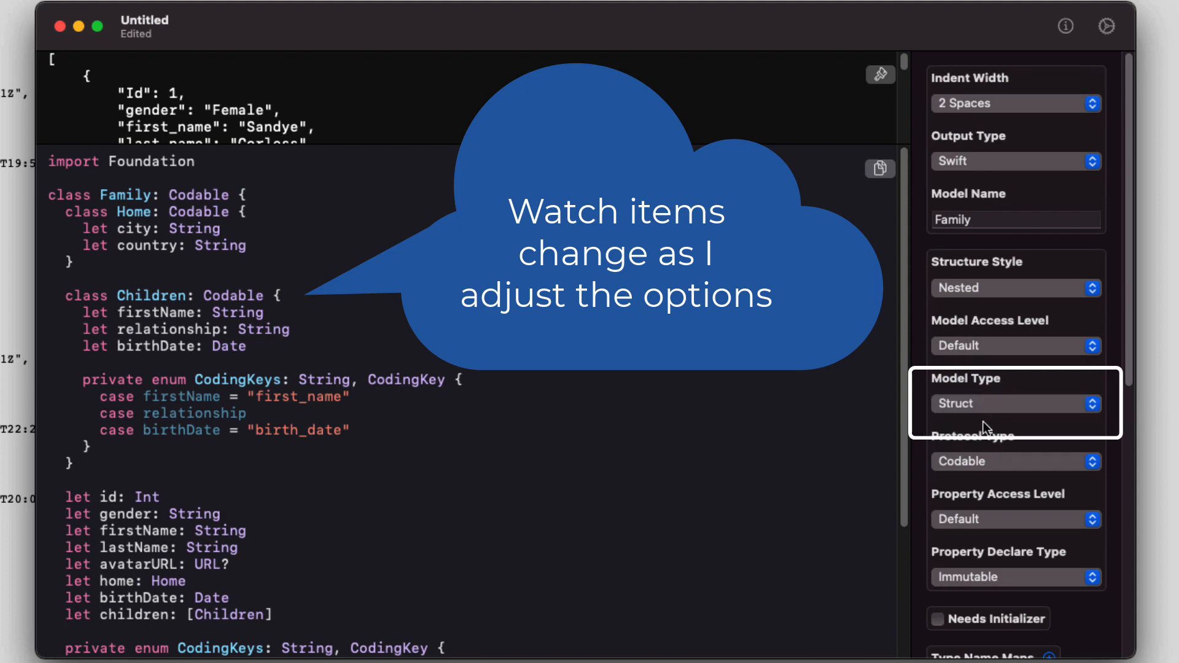
Try Decodable and Encodable protocol types, then make the models conform to Codable
click(1016, 403)
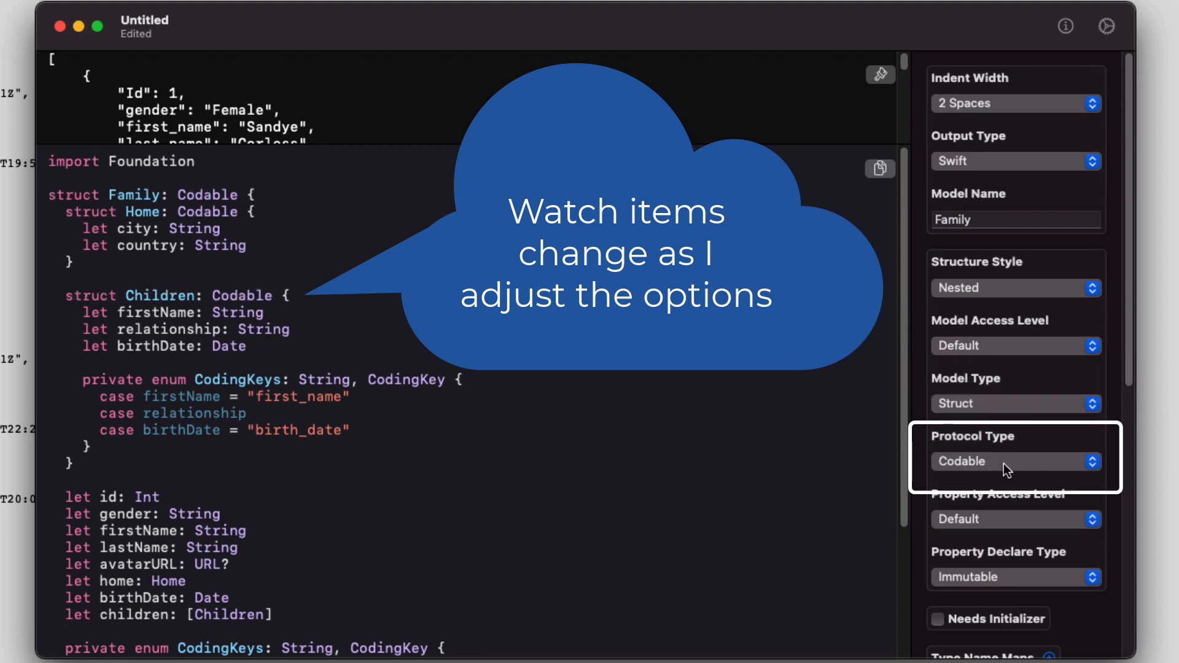
click(1016, 461)
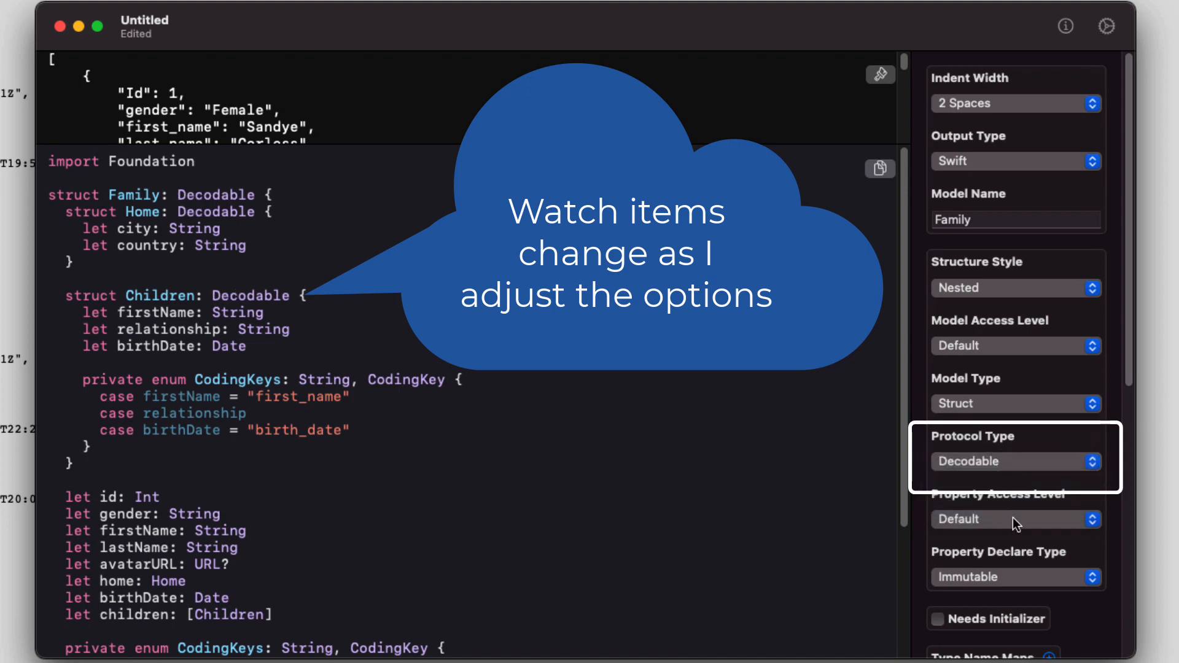
click(1015, 461)
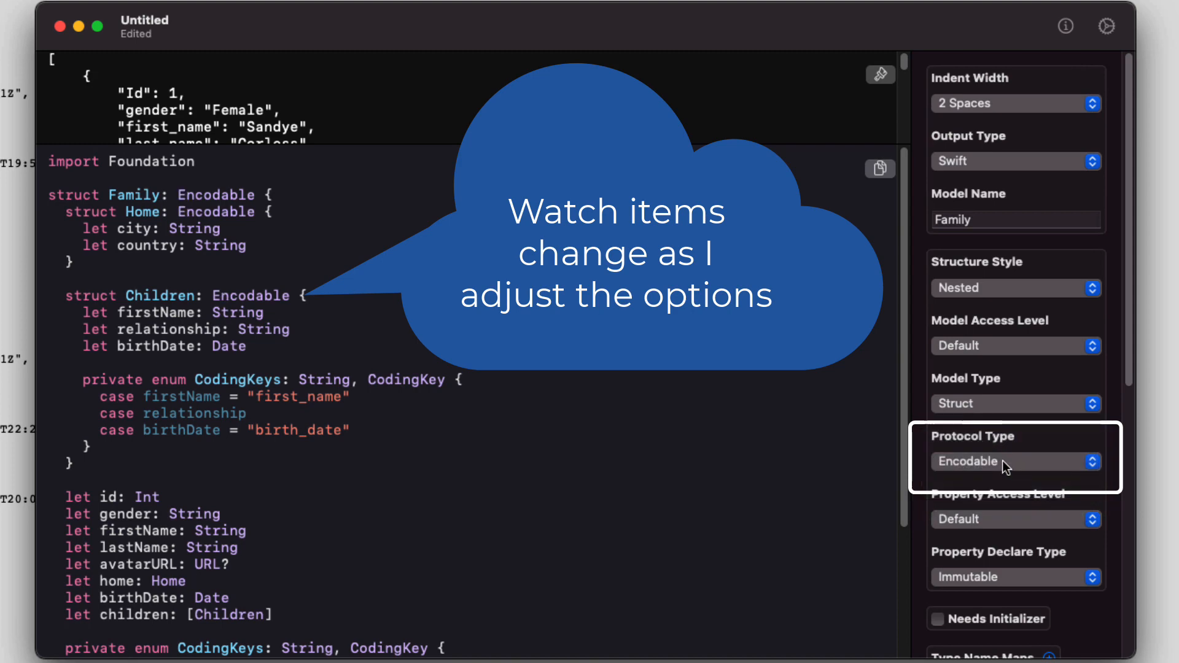
click(1016, 460)
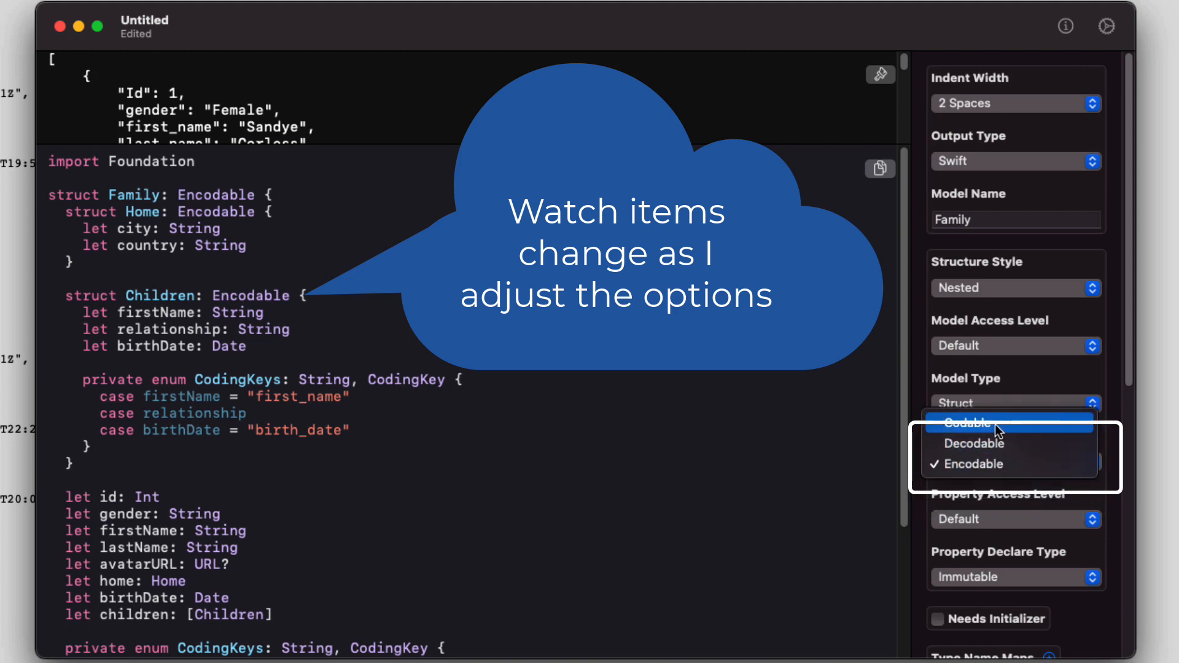
click(967, 422)
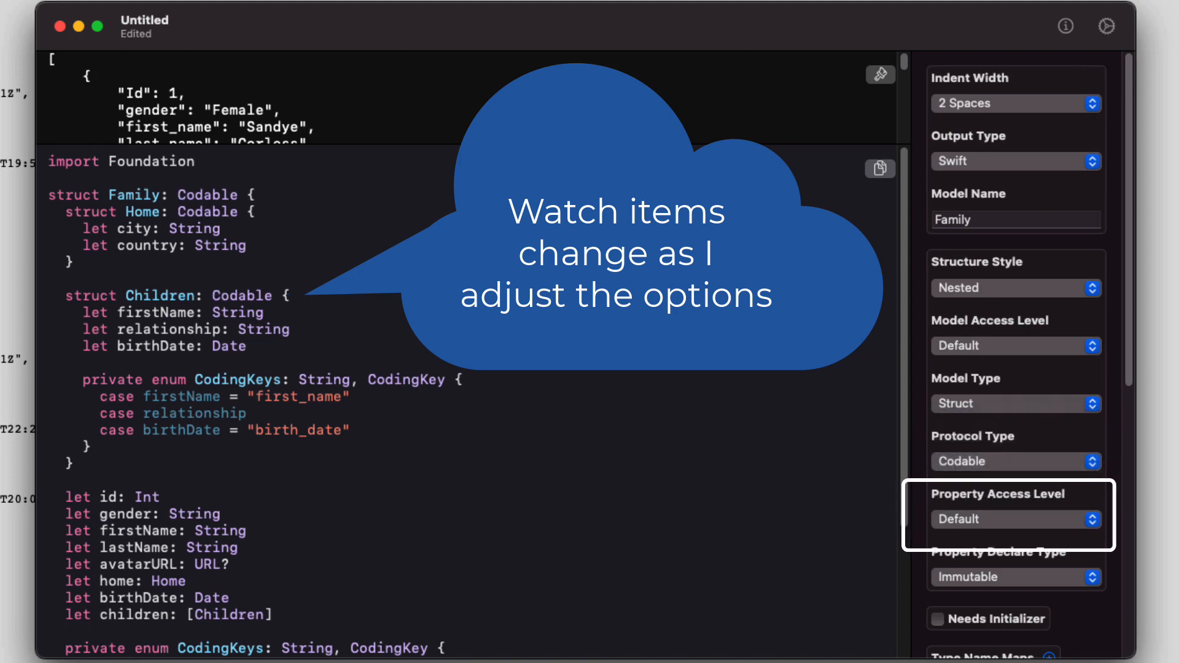
Try public and mutable var properties, then restore default-access immutable let properties
click(1016, 518)
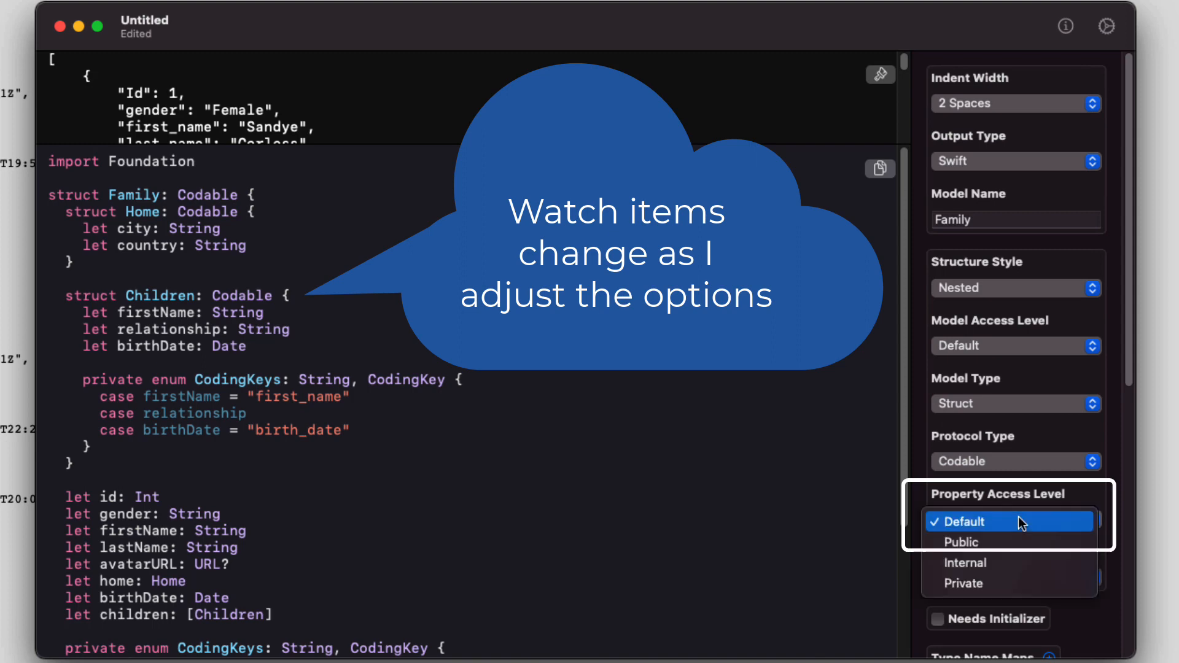
click(963, 542)
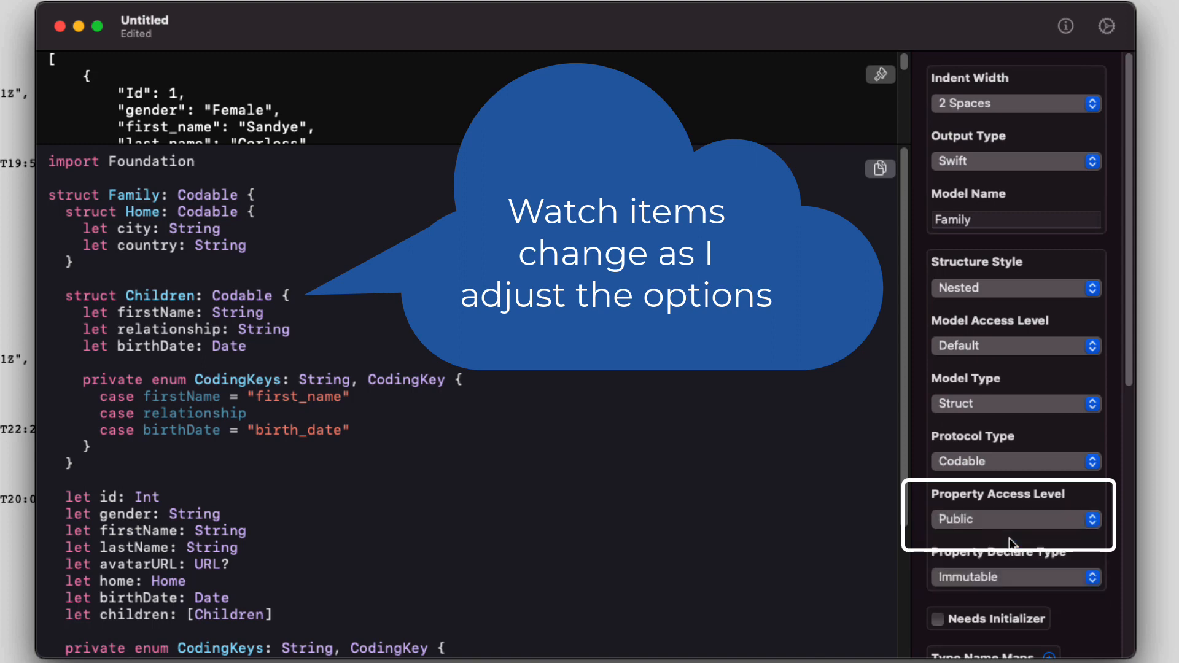
click(1016, 519)
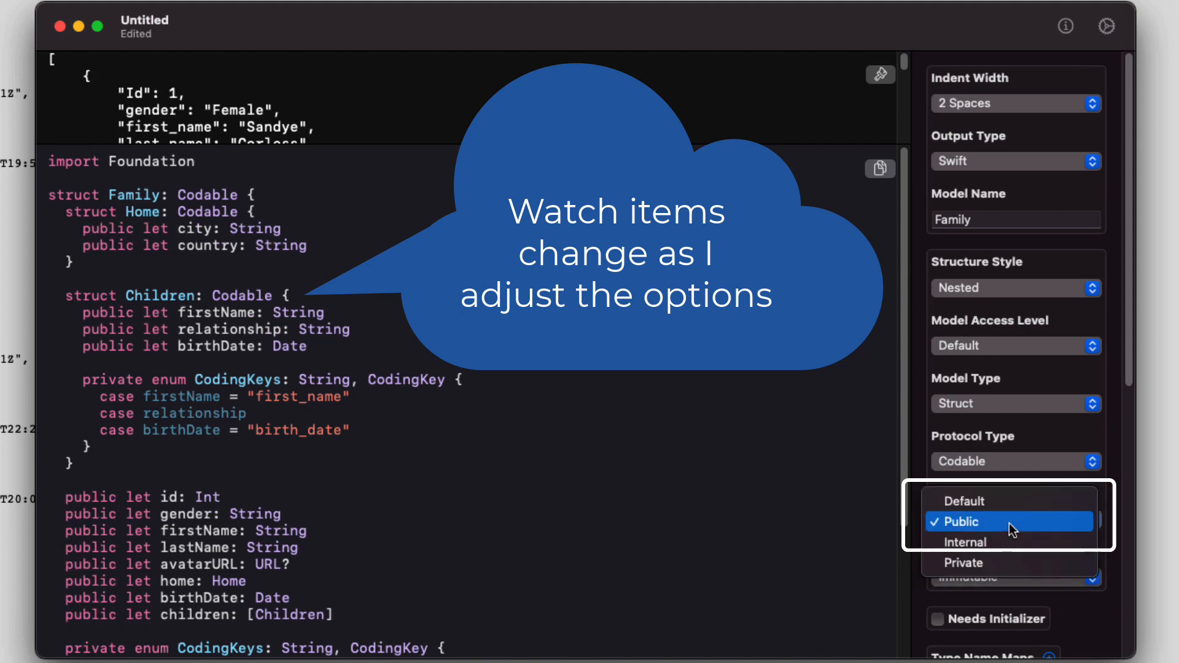
click(968, 521)
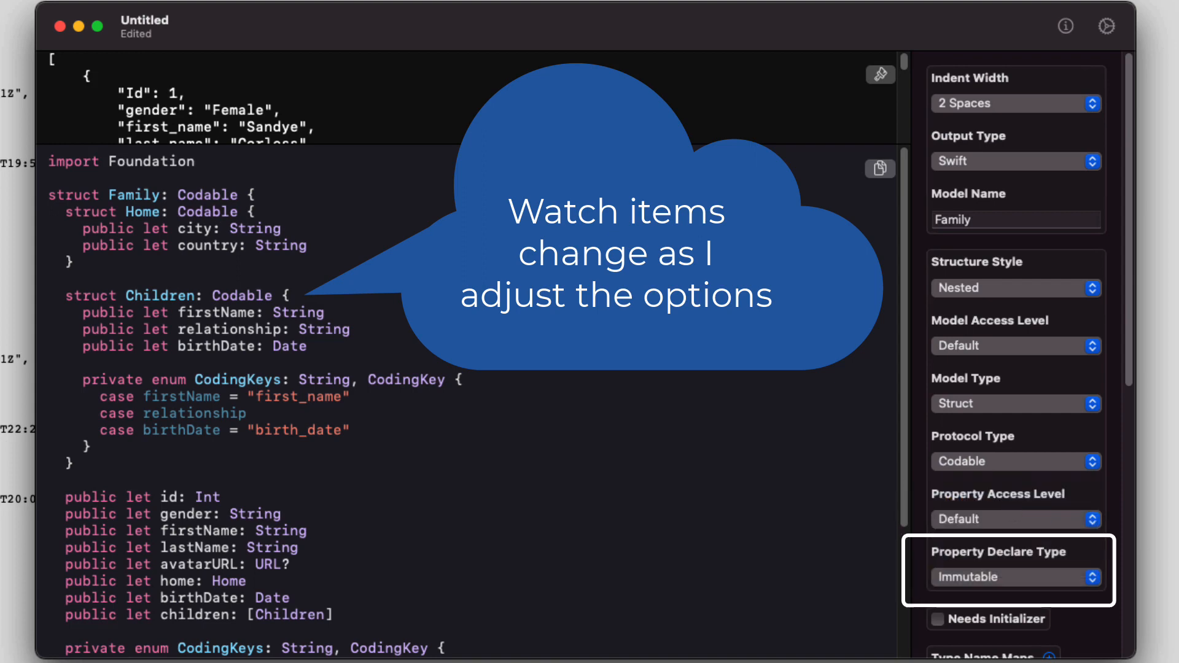
click(1016, 578)
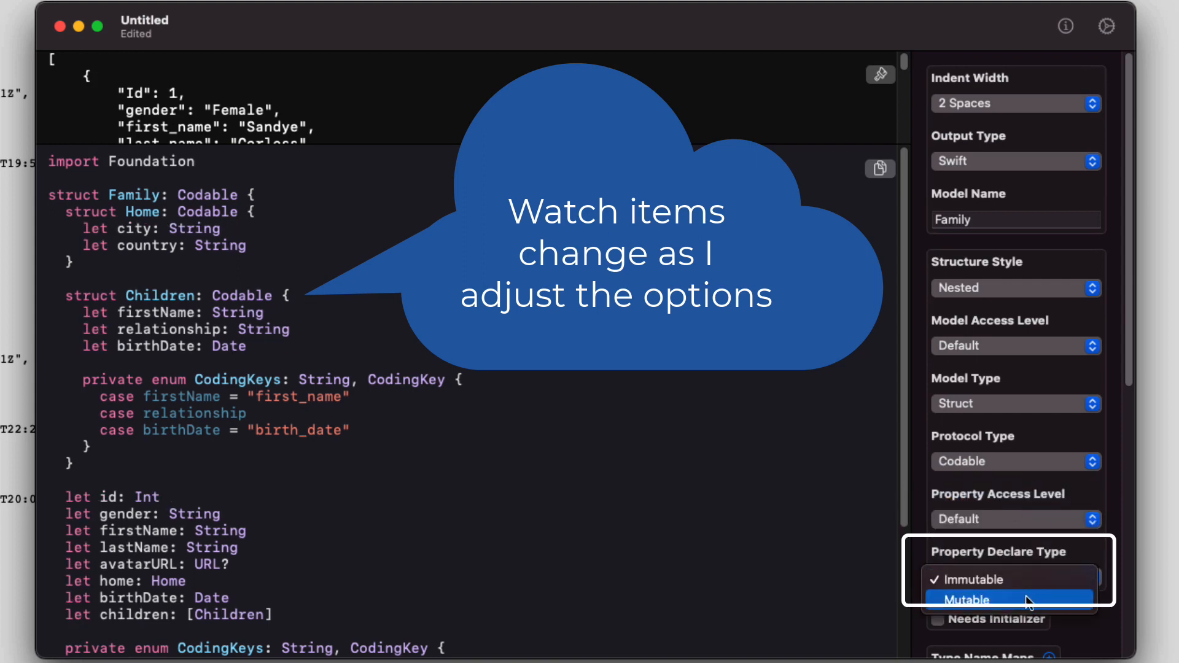
click(965, 601)
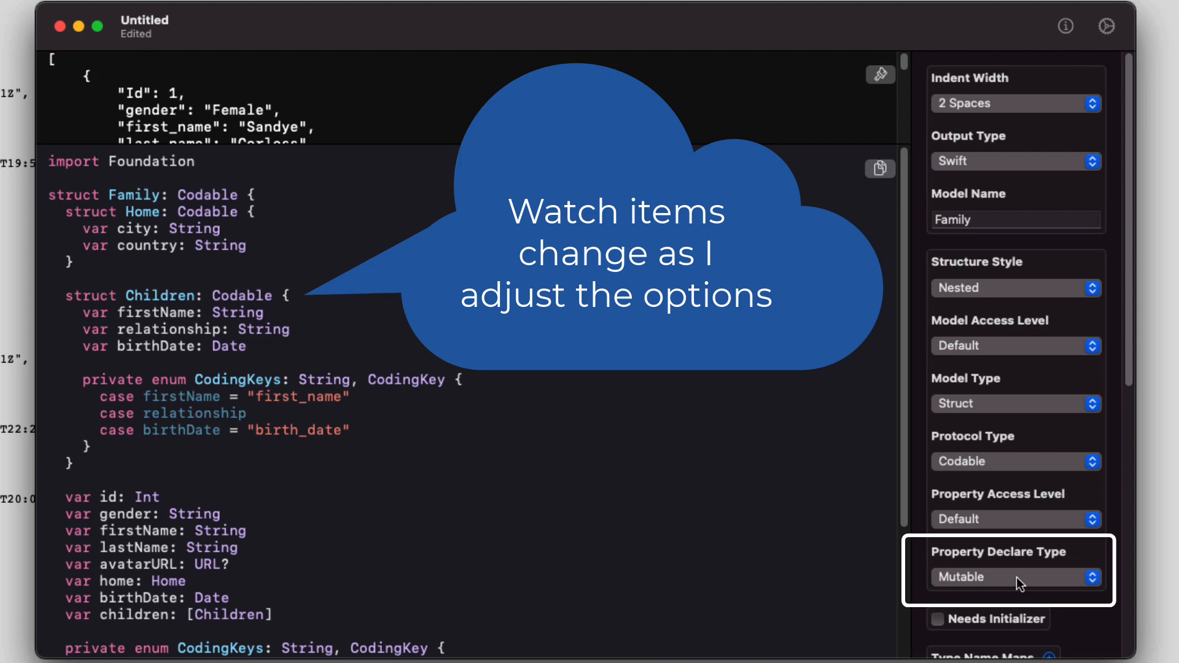
click(1016, 577)
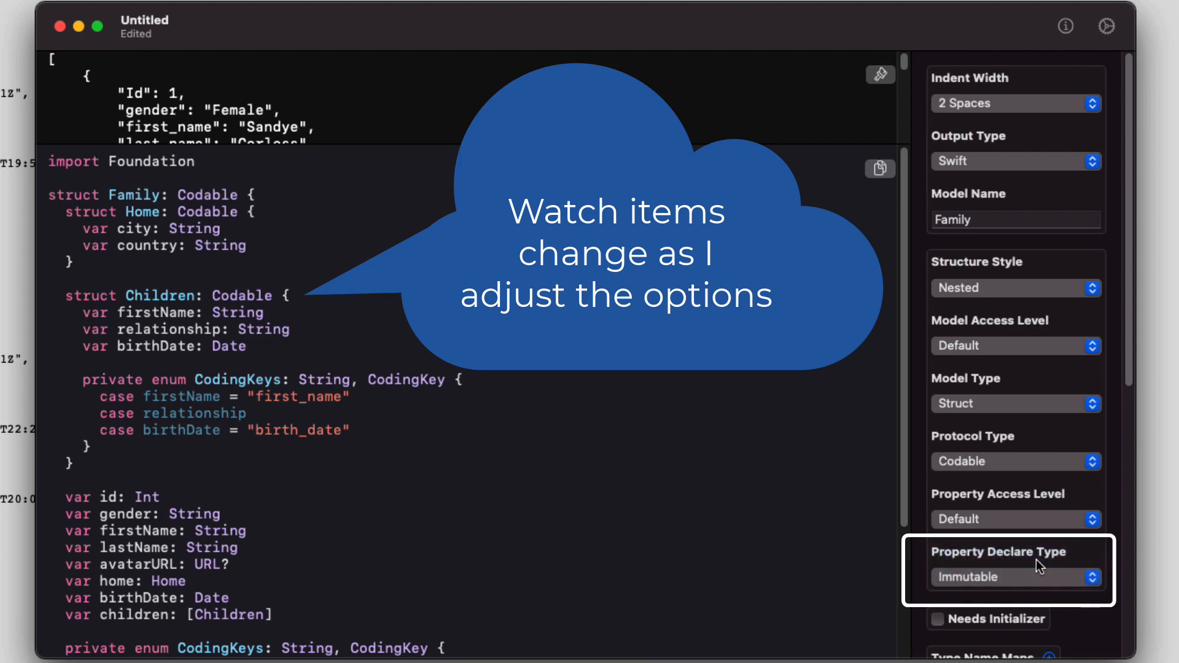
click(1016, 577)
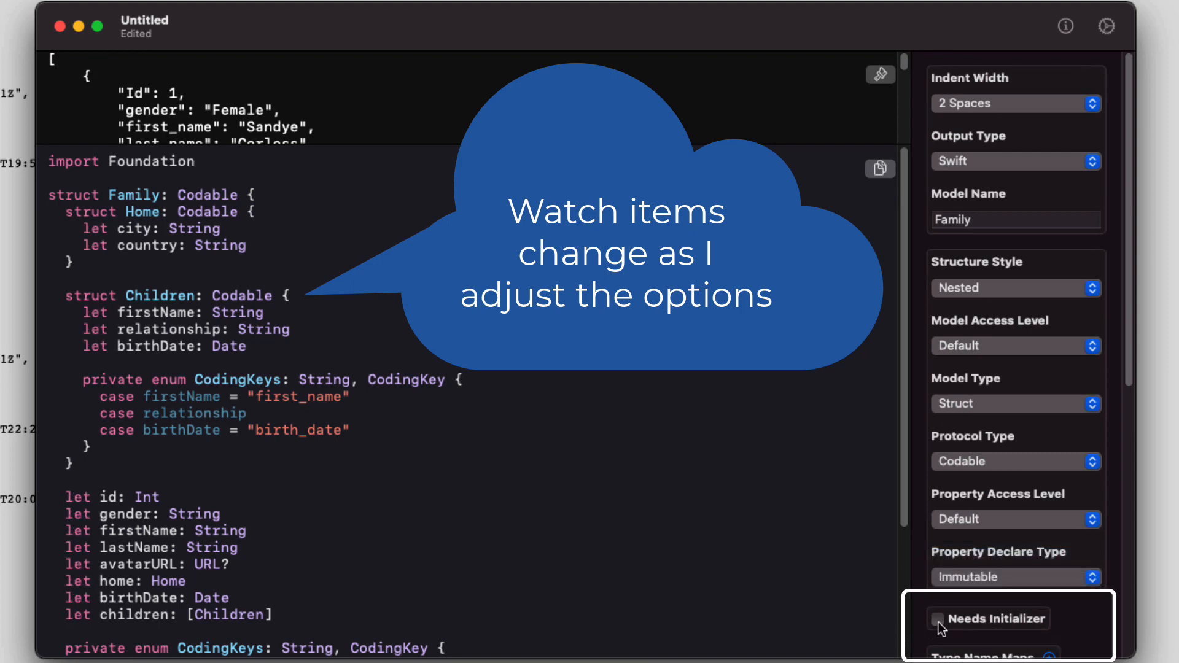
click(941, 620)
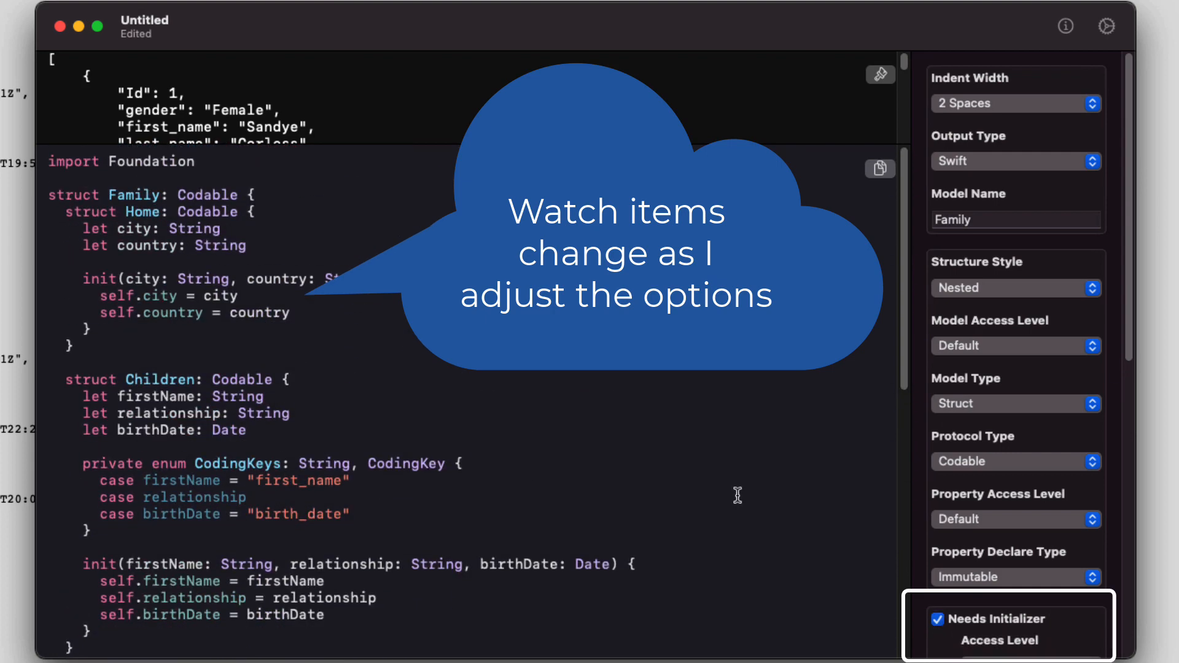
click(938, 618)
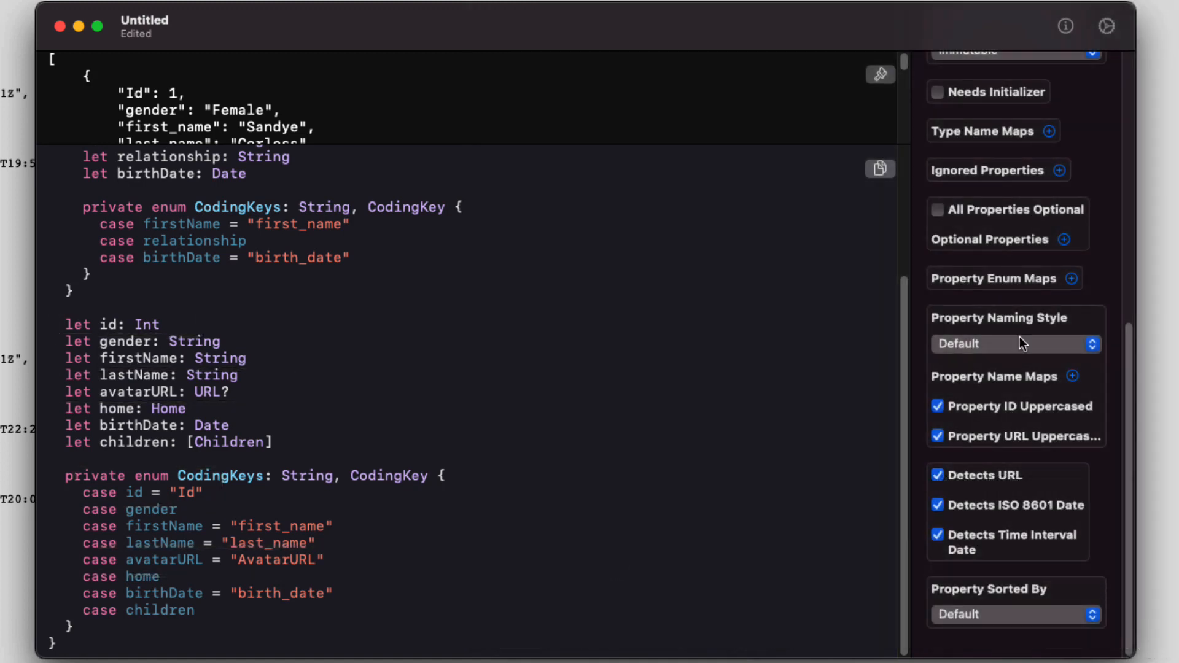
click(1016, 344)
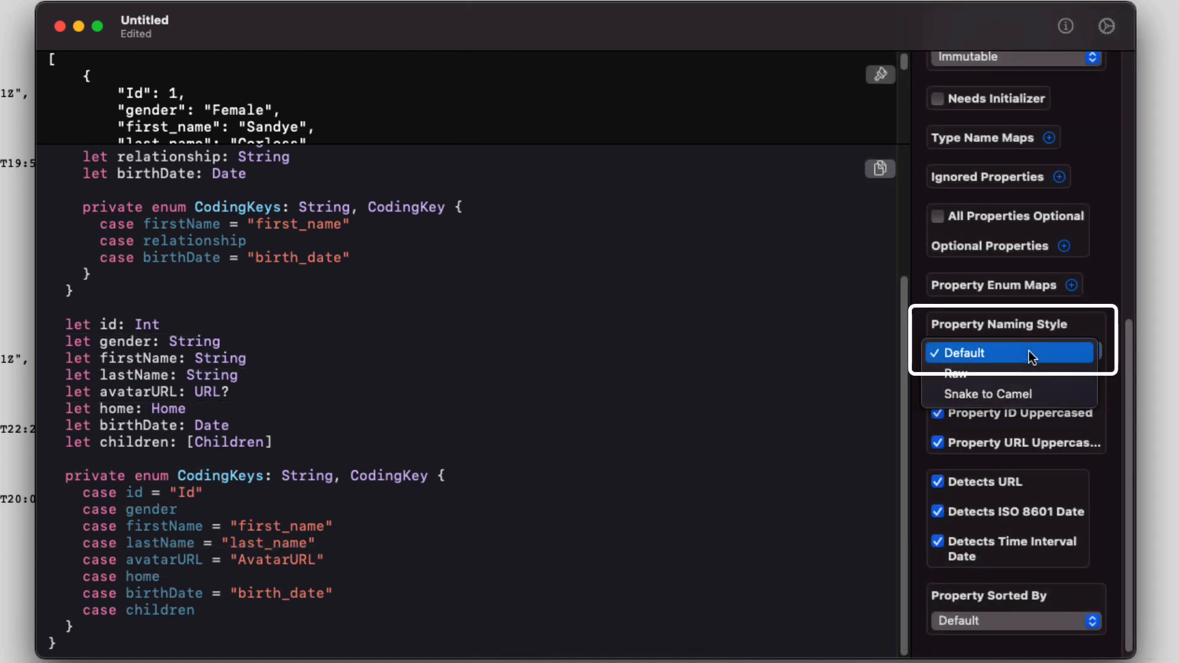
click(1003, 393)
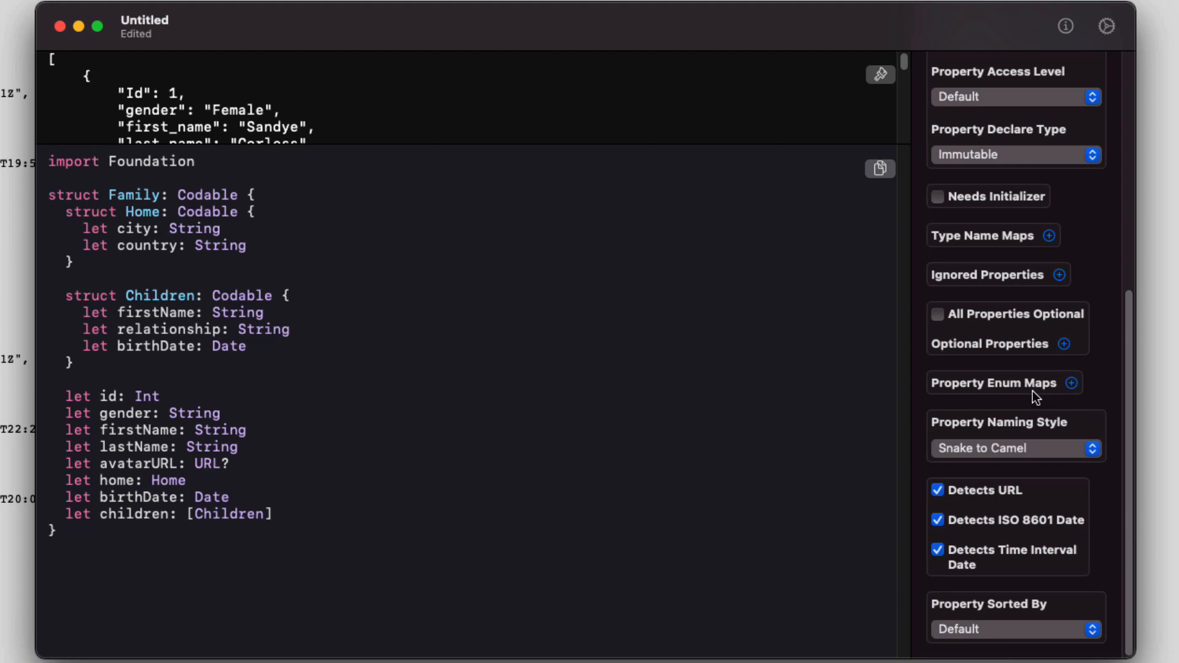
click(1016, 449)
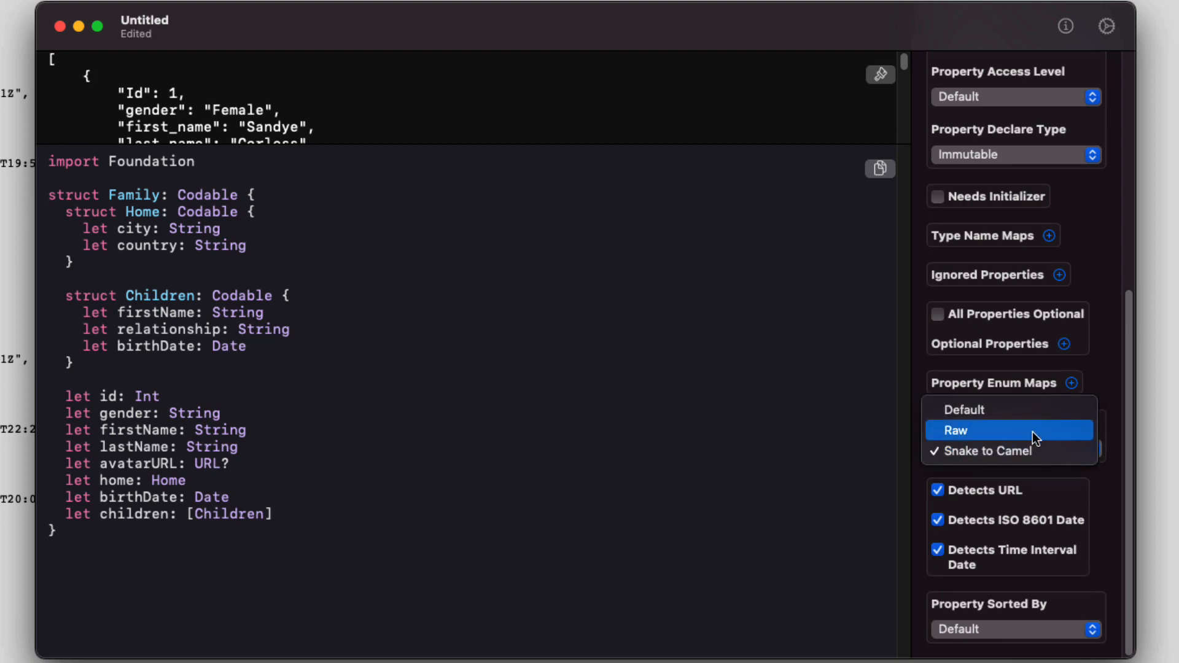
click(955, 430)
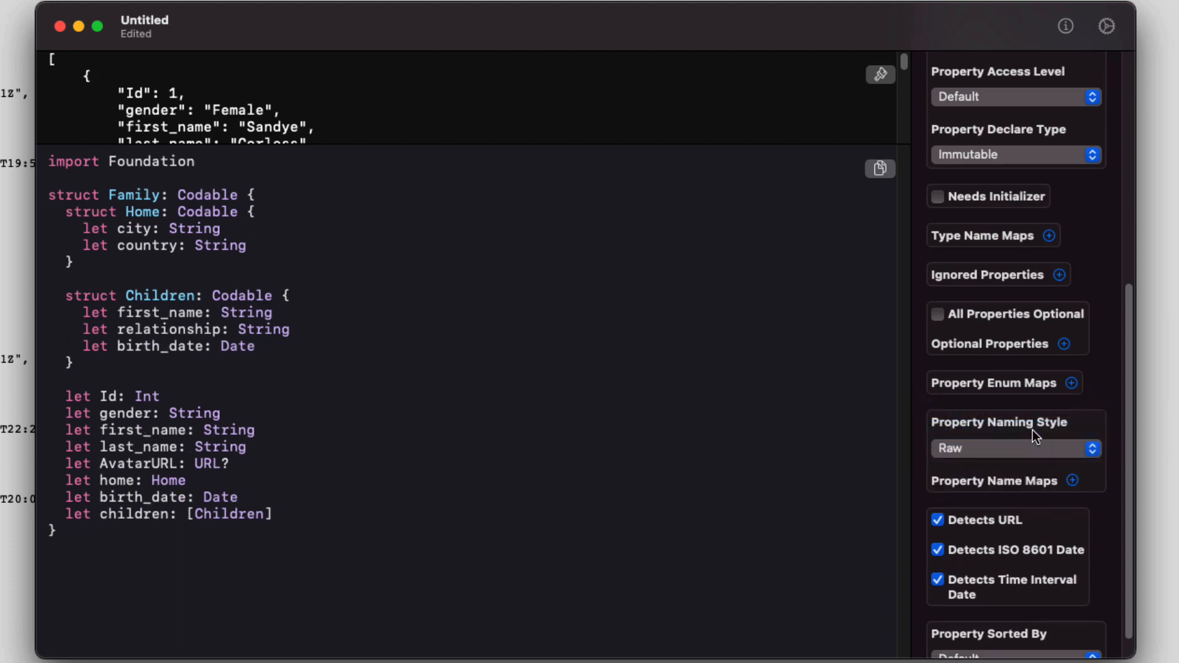
click(1016, 448)
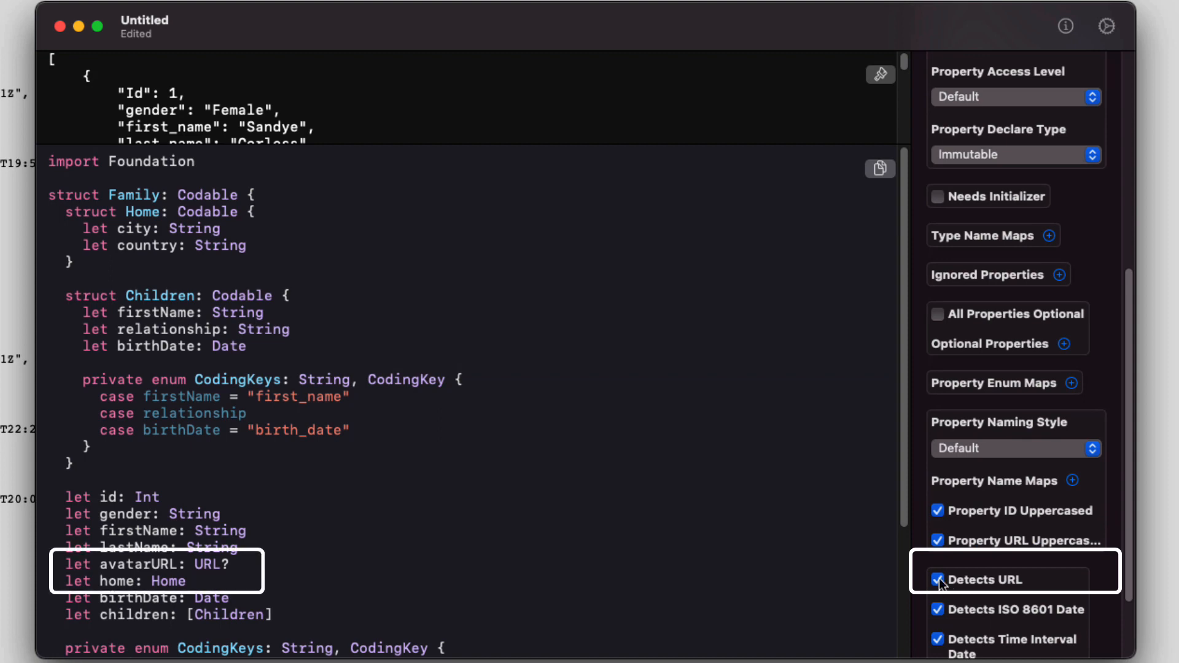
click(937, 580)
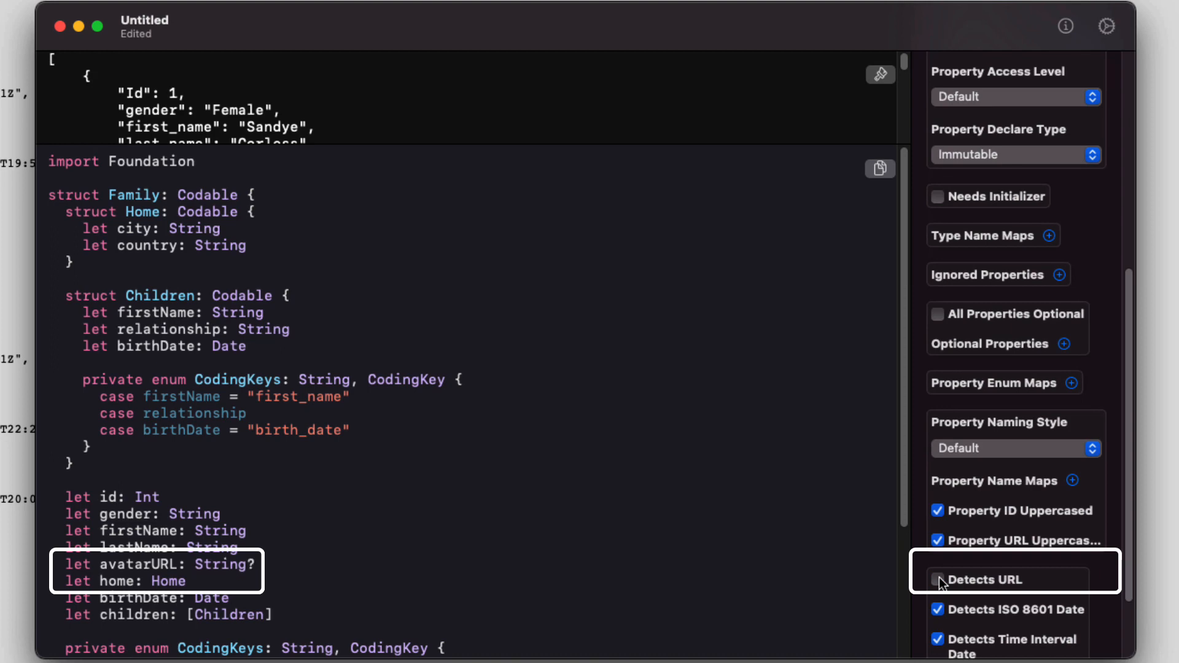
click(938, 580)
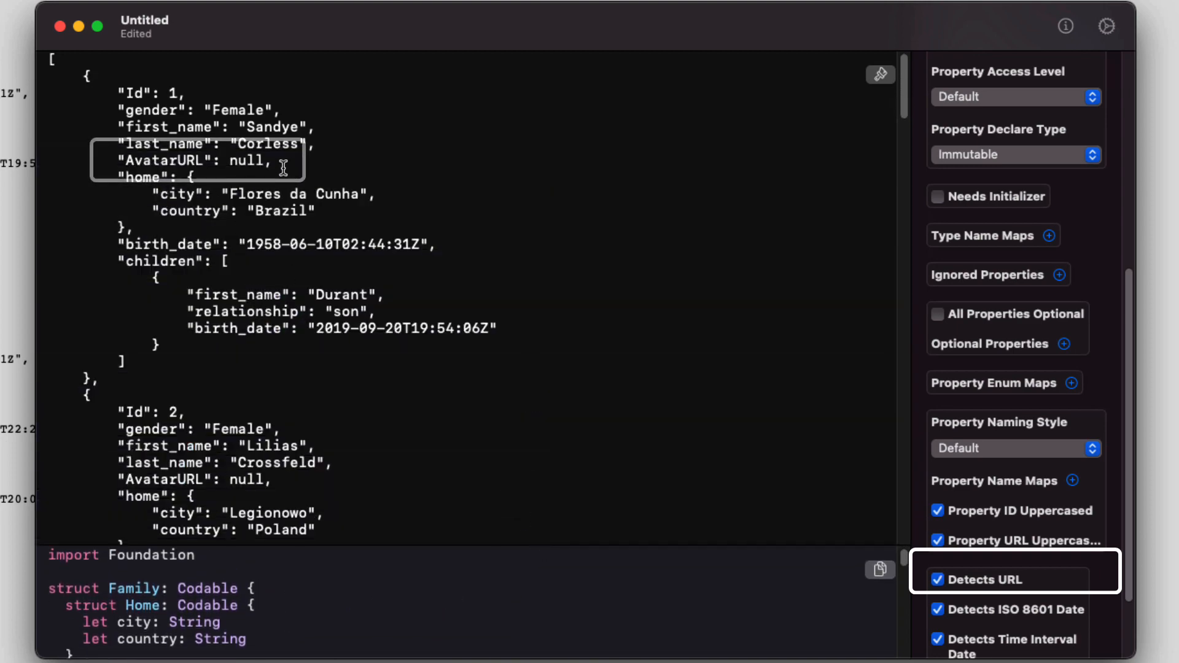
scroll(down, 3)
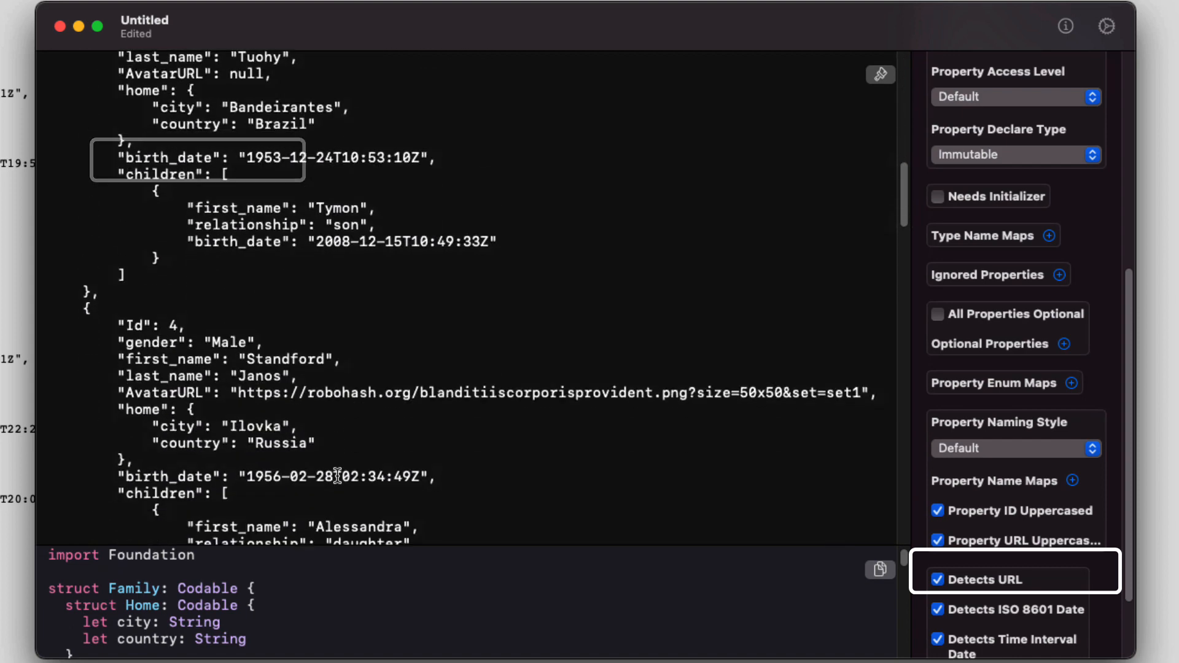
scroll(down, 3)
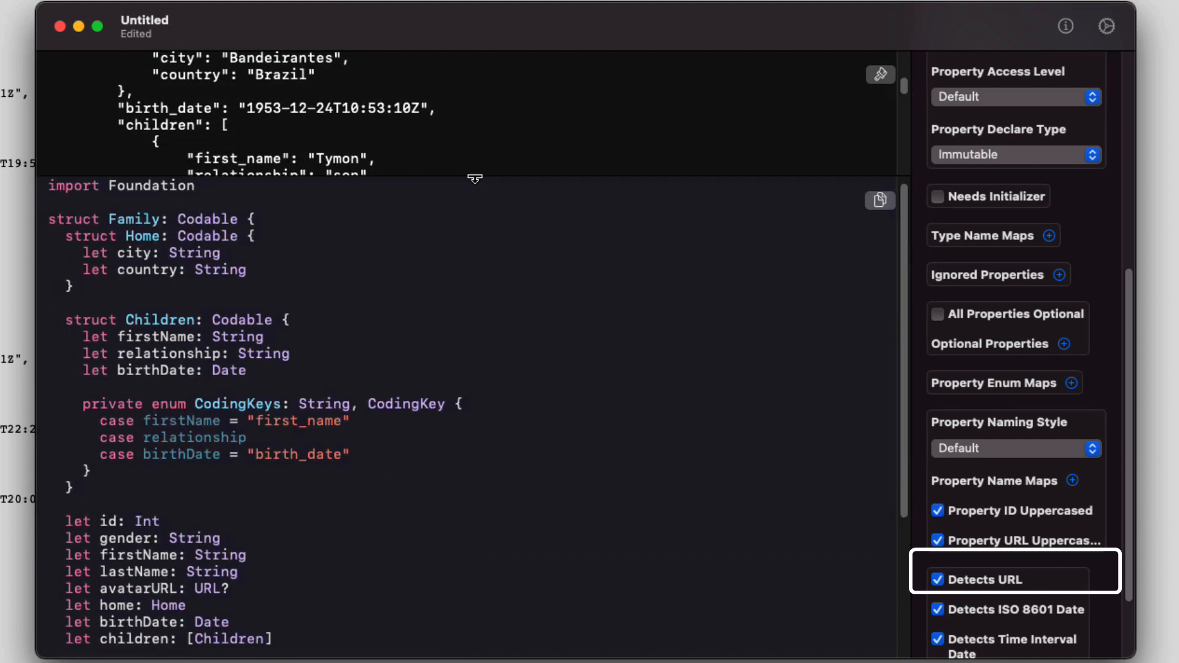
scroll(down, 3)
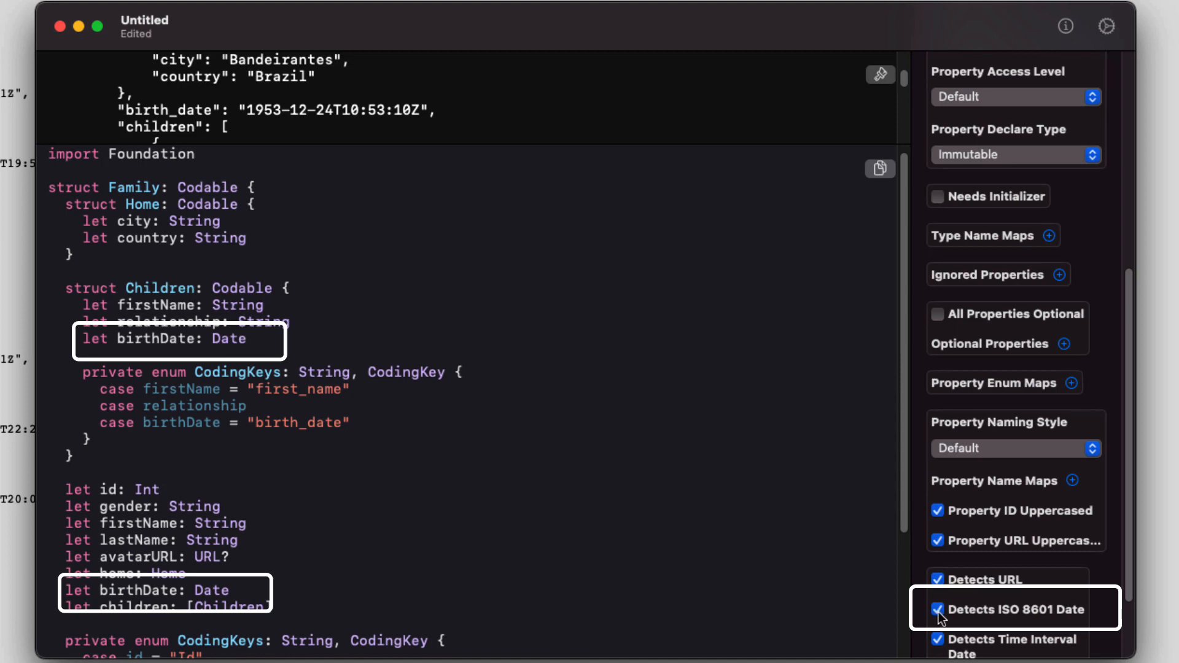
click(937, 609)
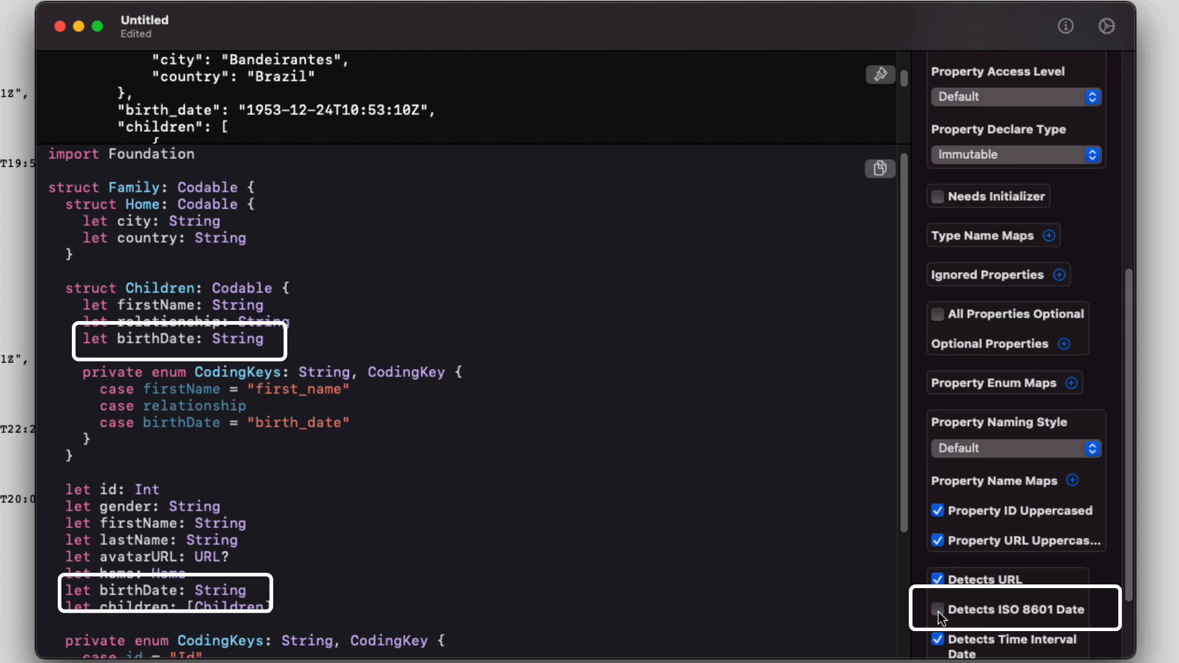
click(937, 610)
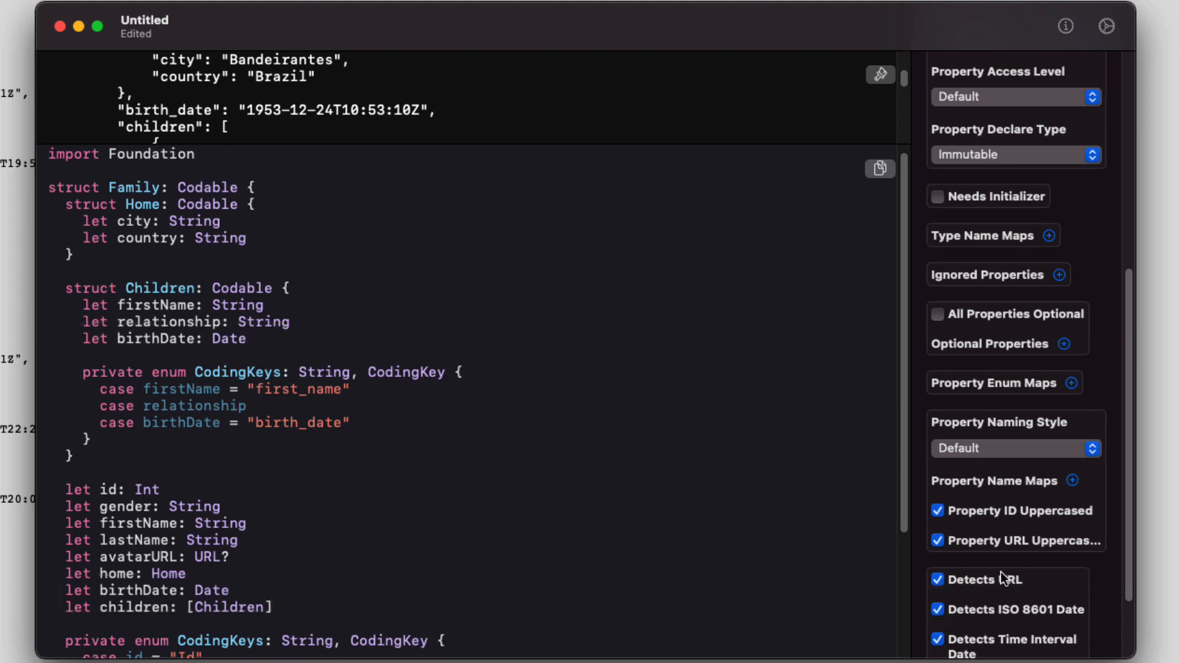
scroll(down, 3)
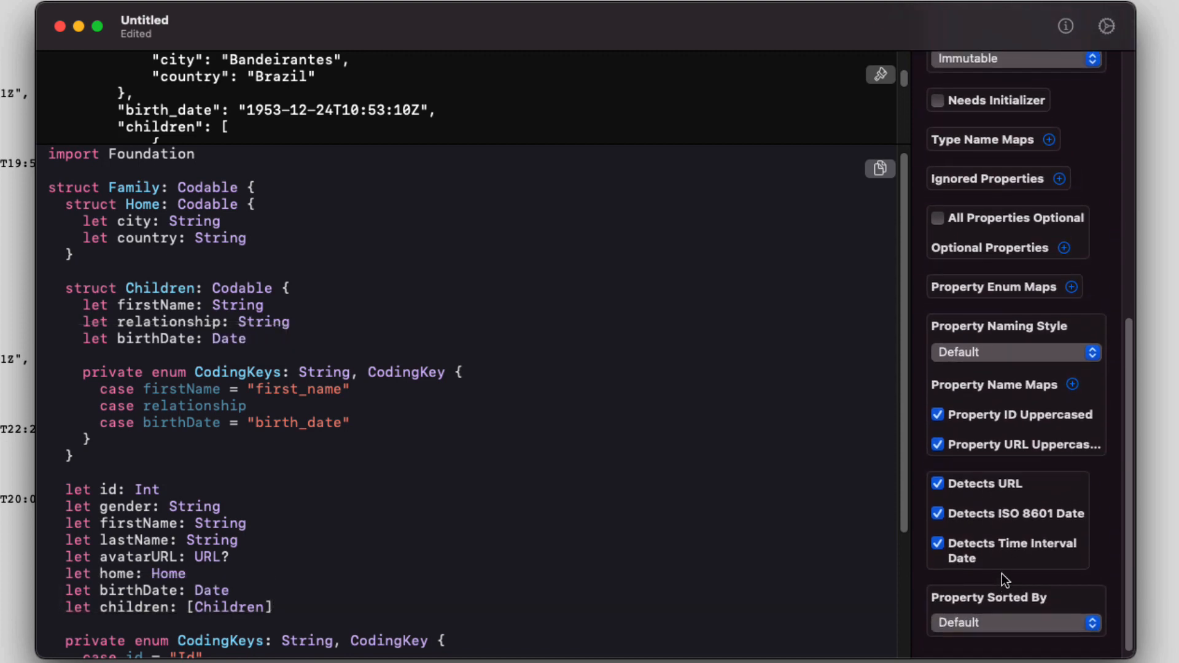
mouse_move(1081, 429)
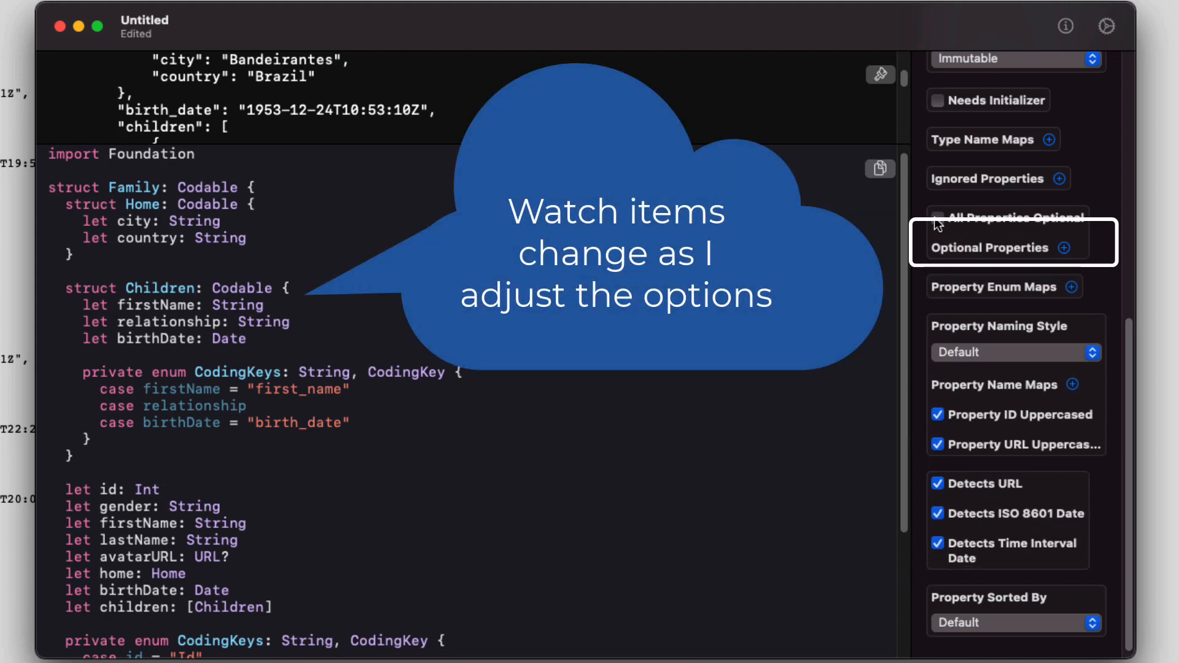
Toggle All Properties Optional off again and add an optional-property entry 'children.birth_date'
click(937, 240)
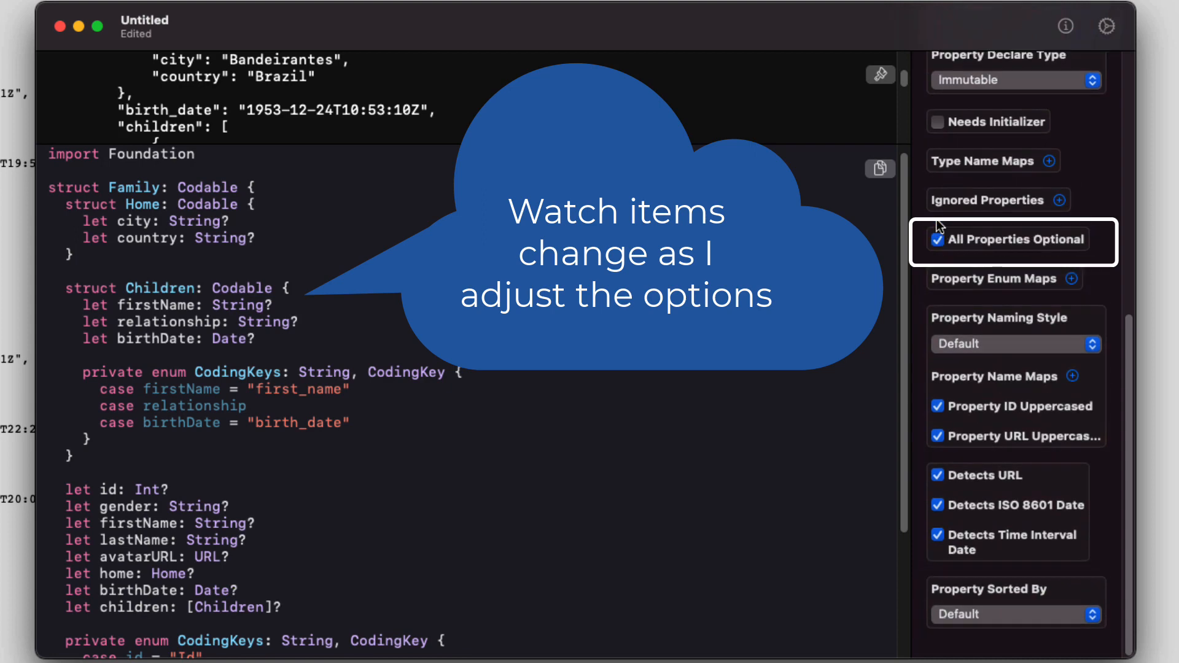
click(937, 239)
text(children)
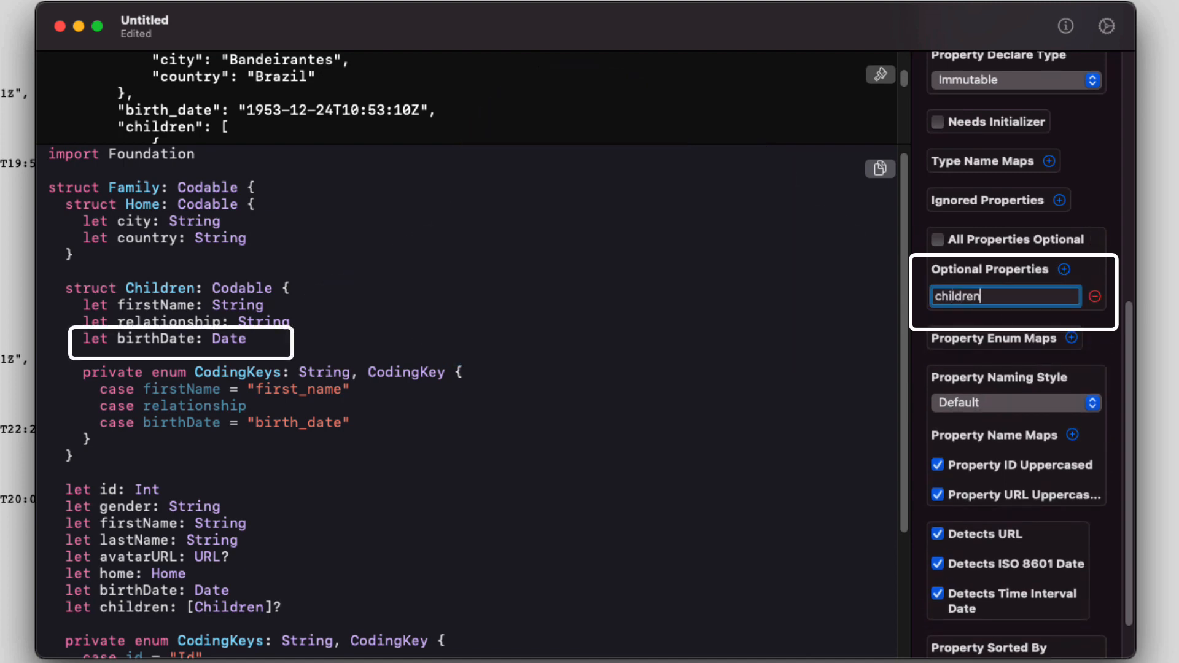
text(.birth)
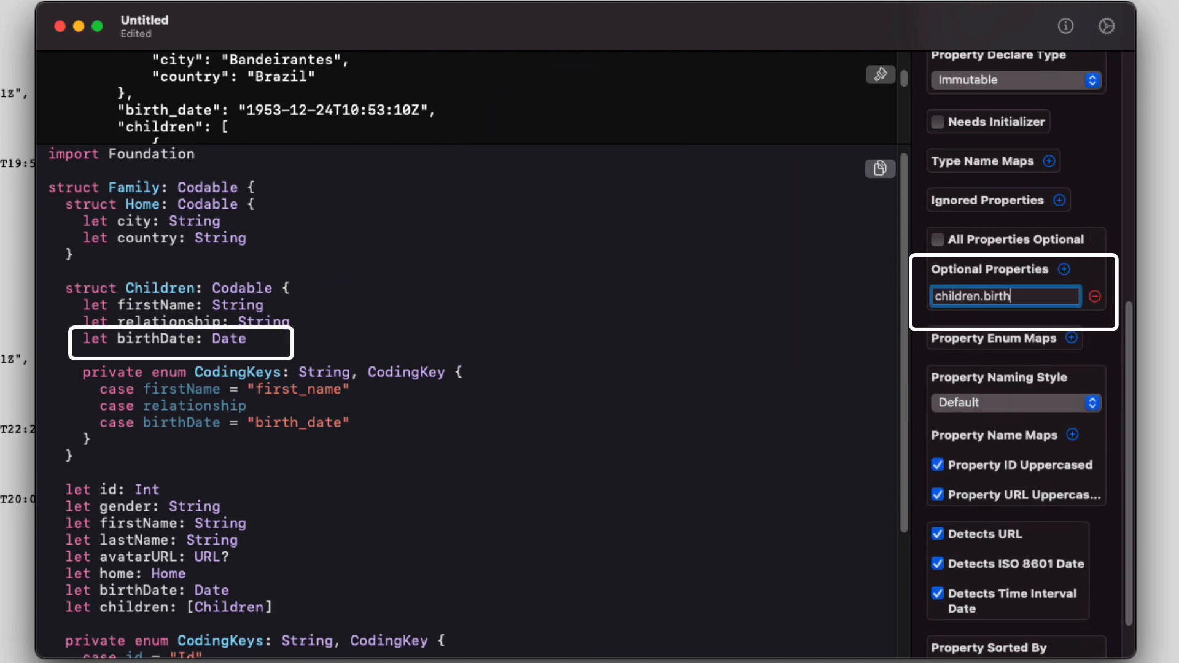
text(_date)
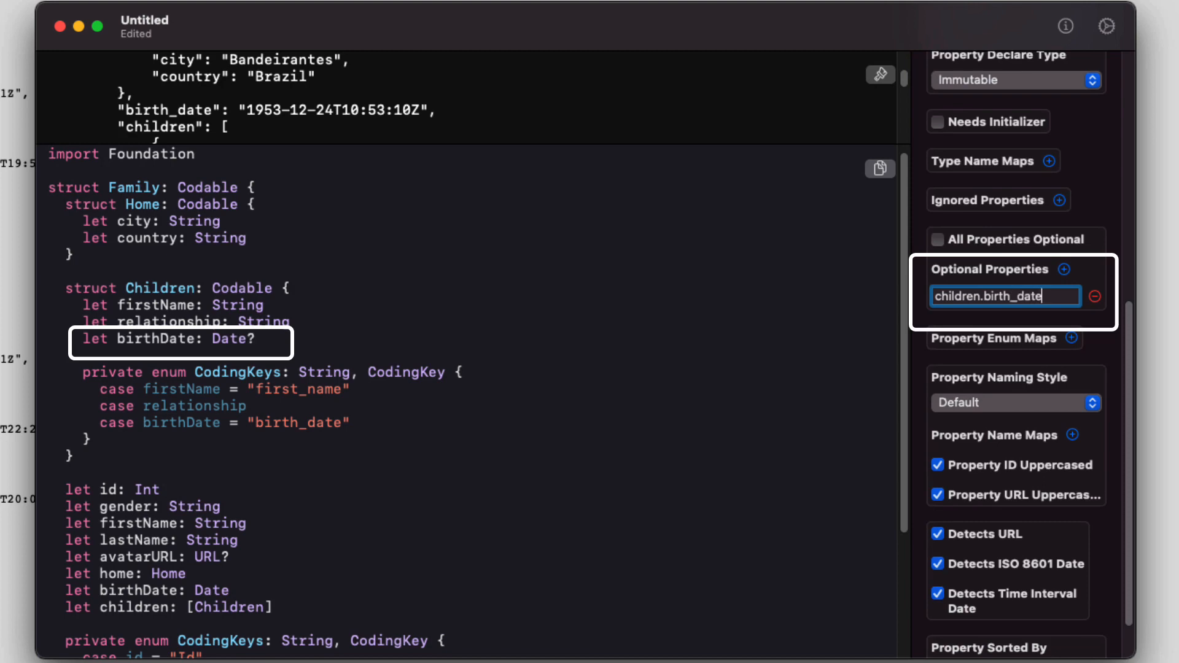
click(1006, 296)
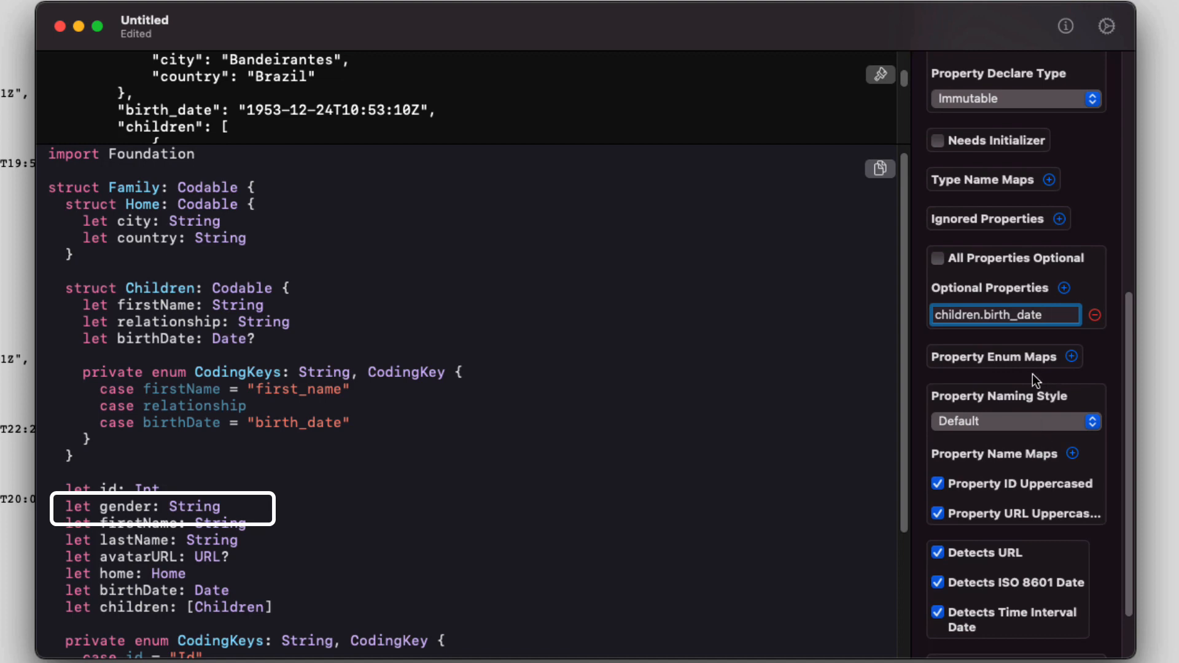
Add a property enum map for 'gender' with cases Male and Female
click(1073, 357)
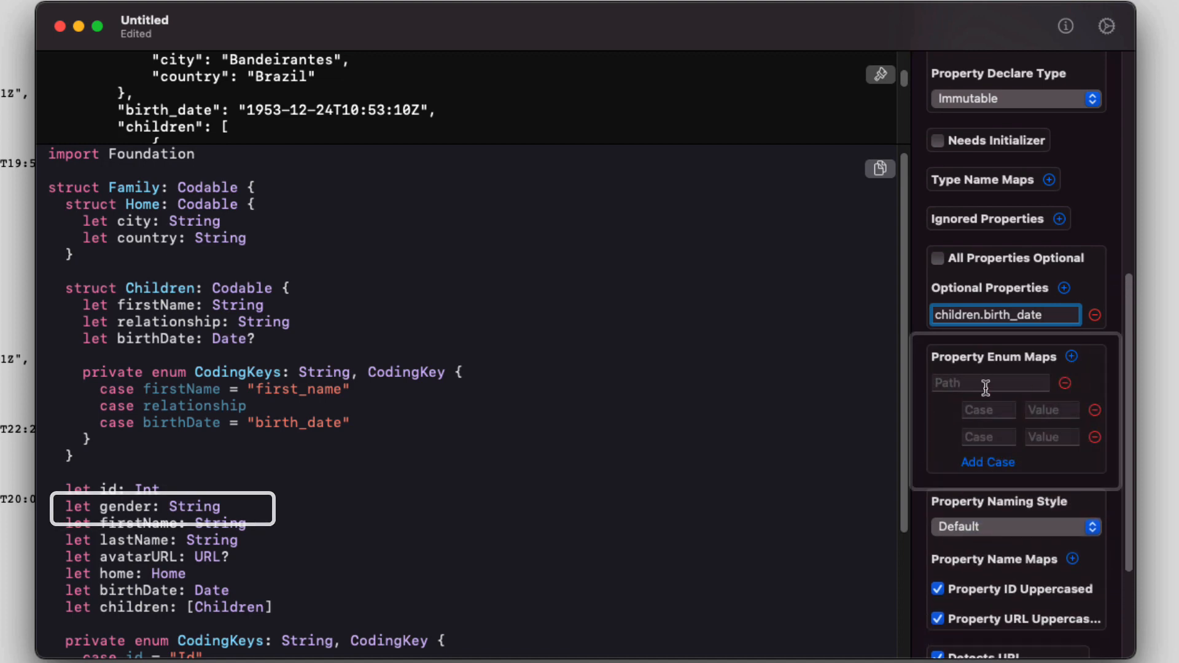
text(gender)
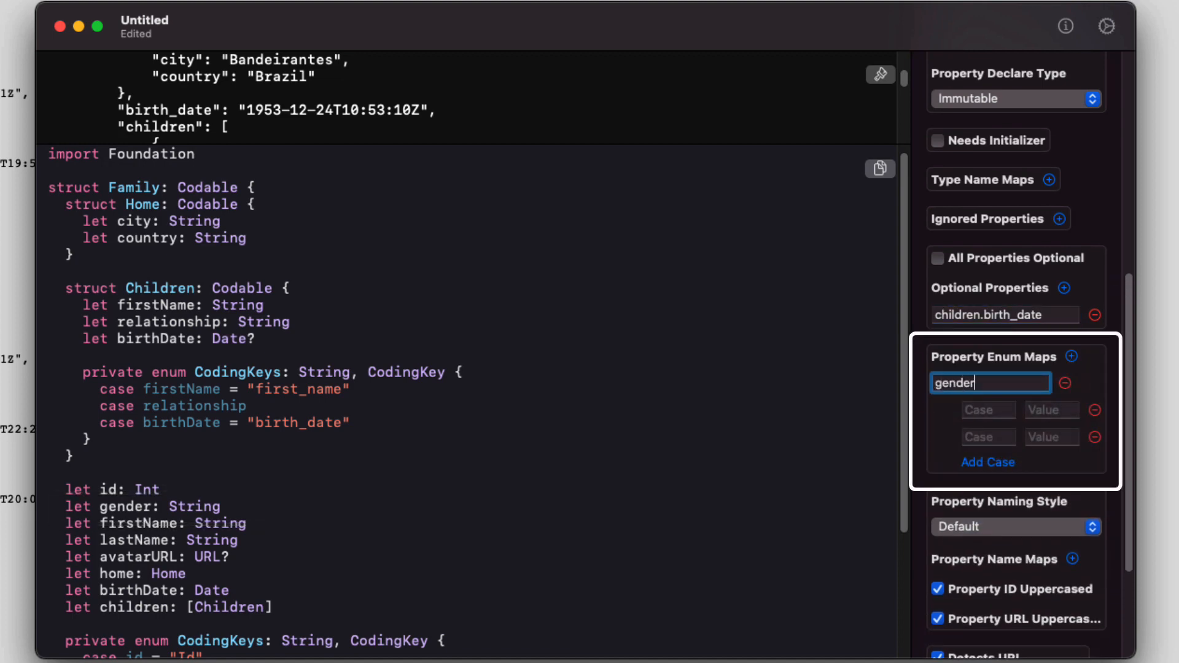
text(Male)
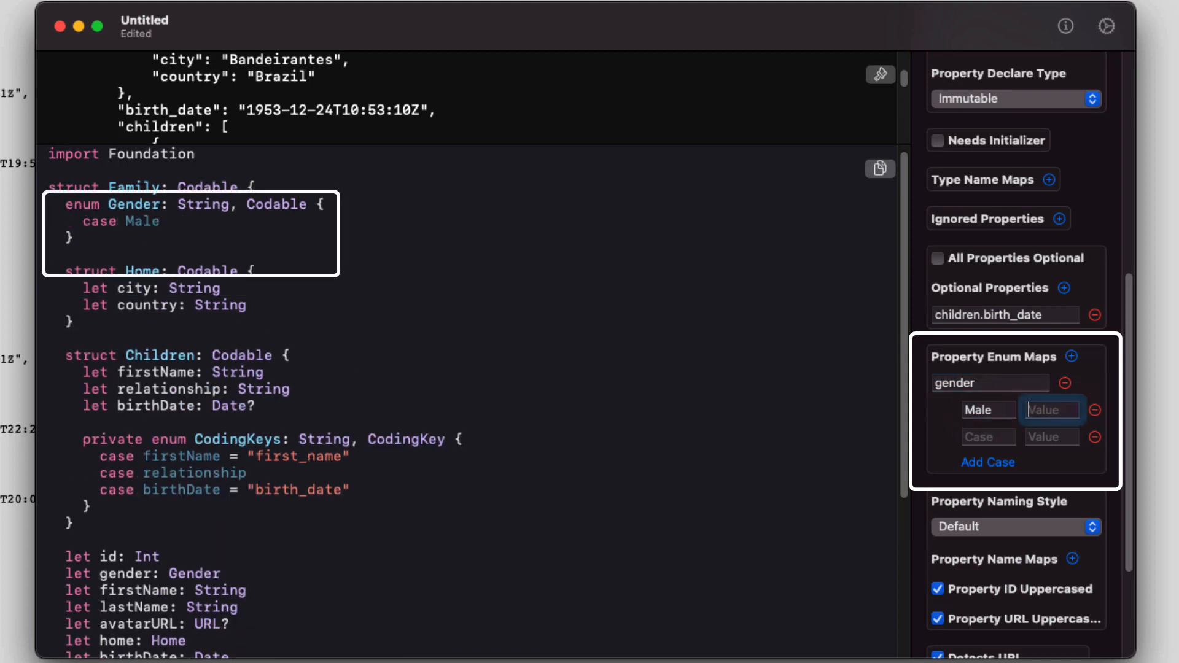
text(Female)
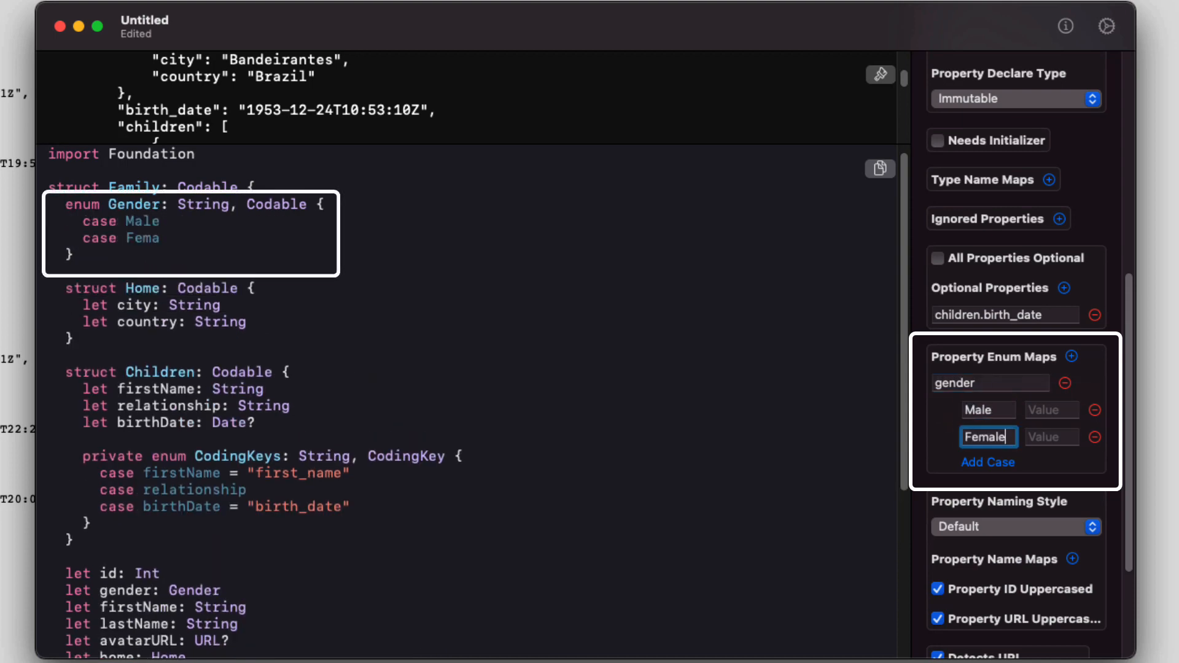
text(le)
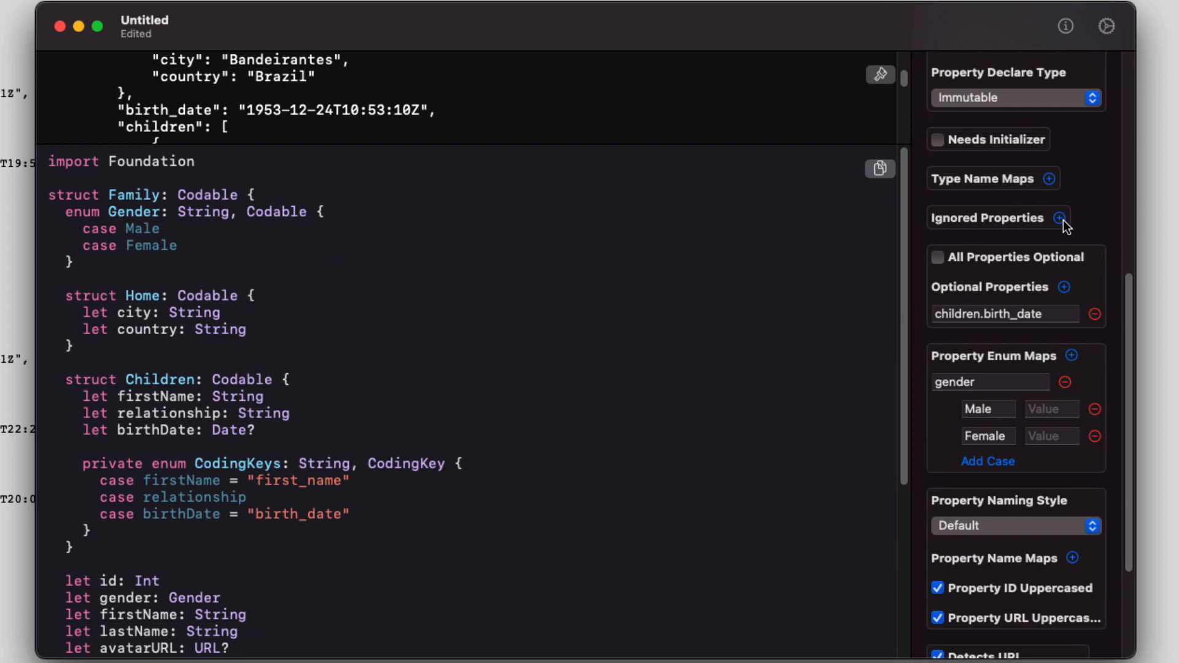
Add 'home.city' to Ignored Properties, then remove the entry so Home keeps city
click(1044, 219)
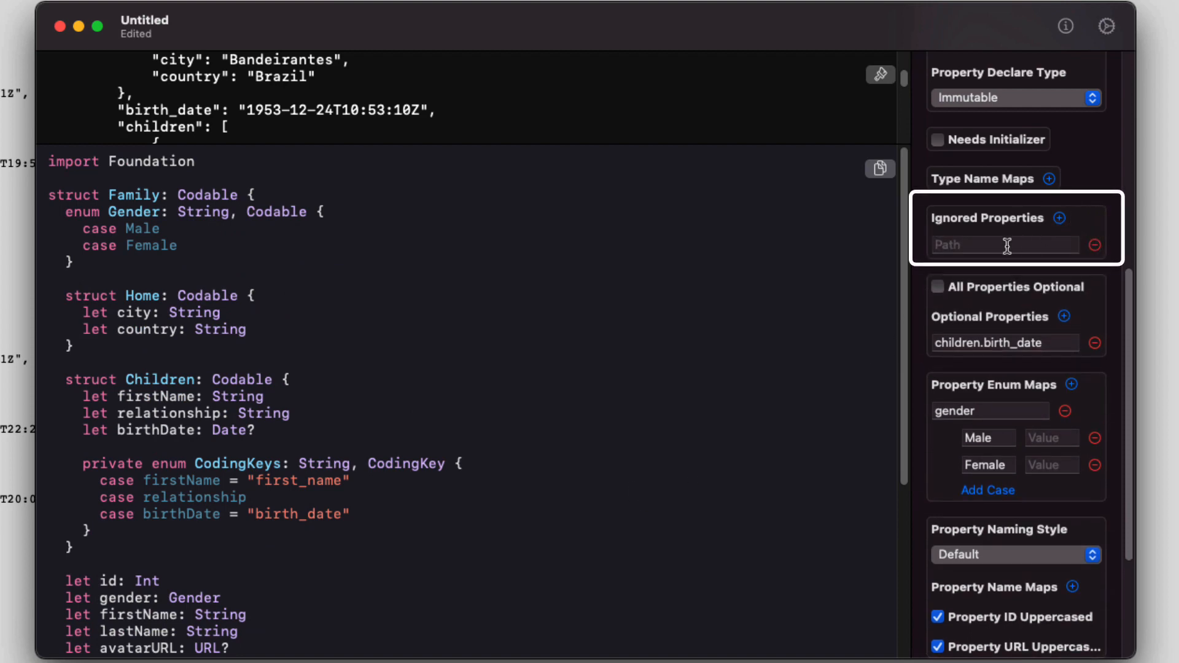
text(h)
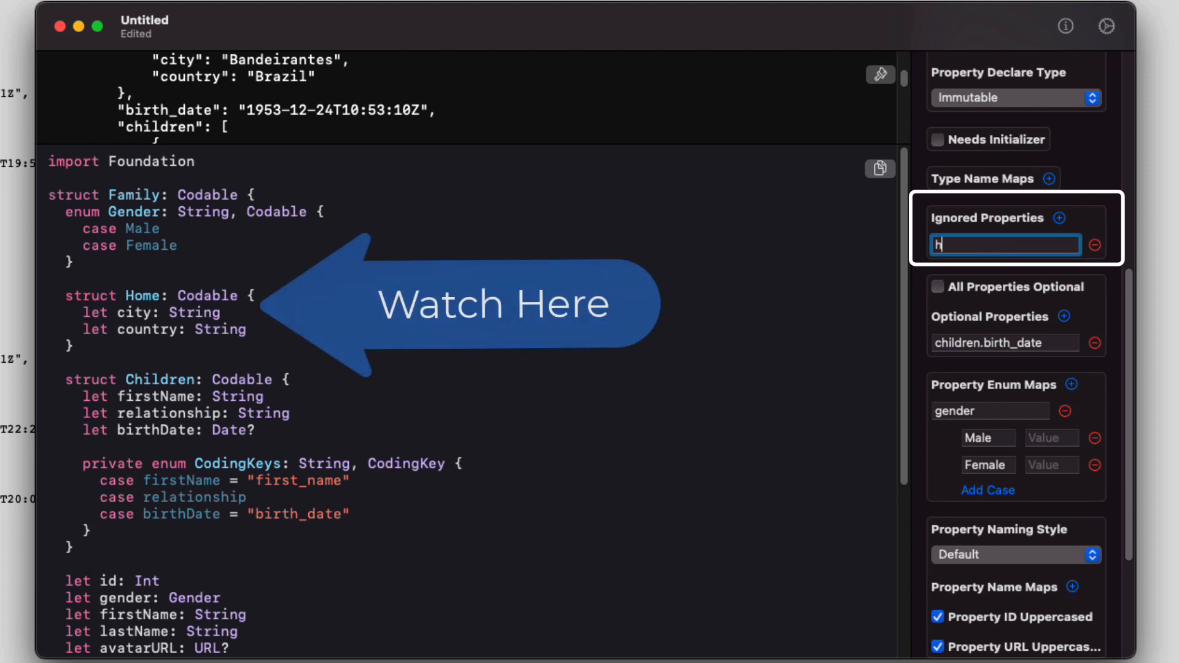
text(home.)
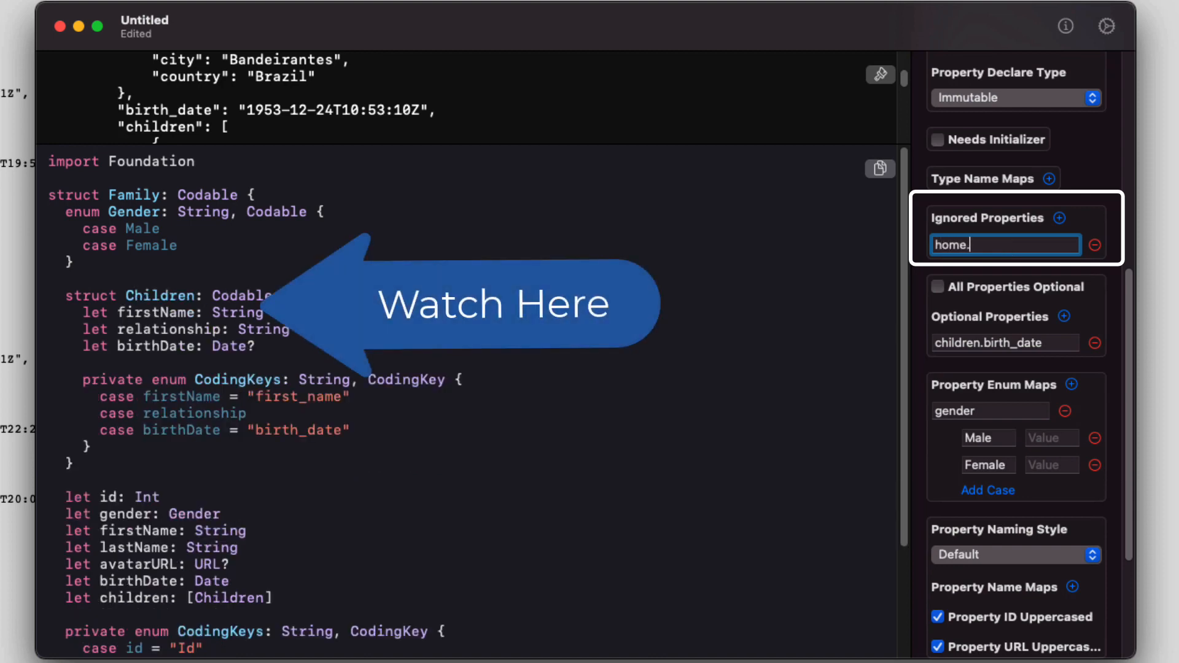
text(city)
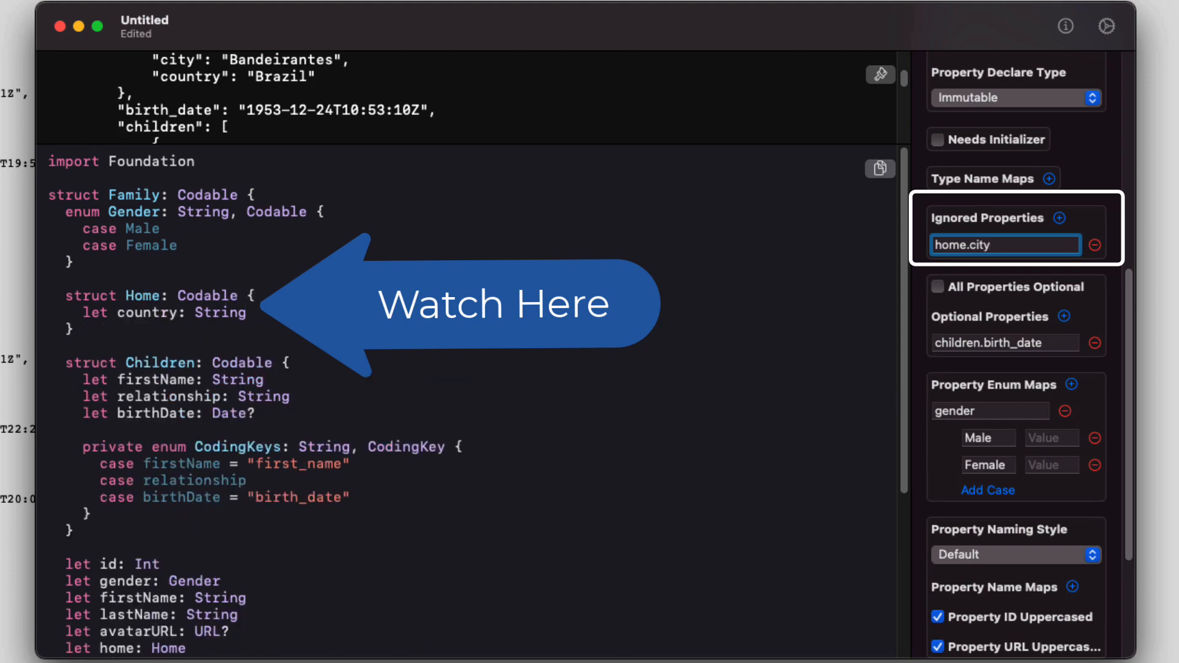
click(1095, 245)
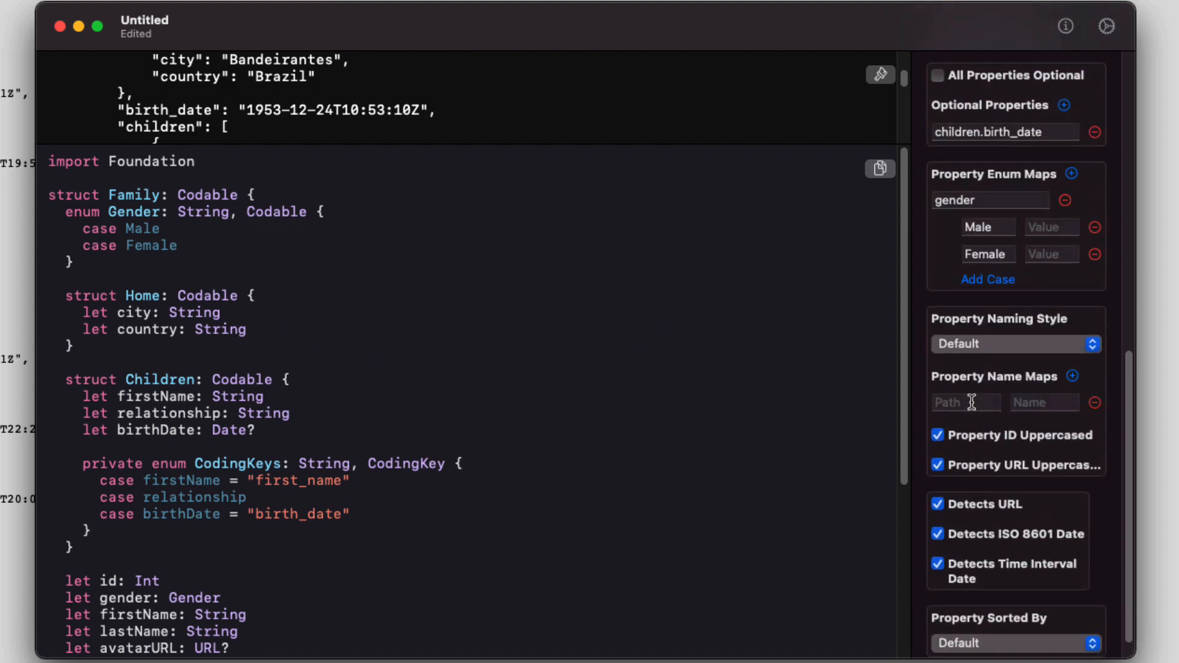
Add a property name map renaming AvatarURL to 'url'
click(967, 401)
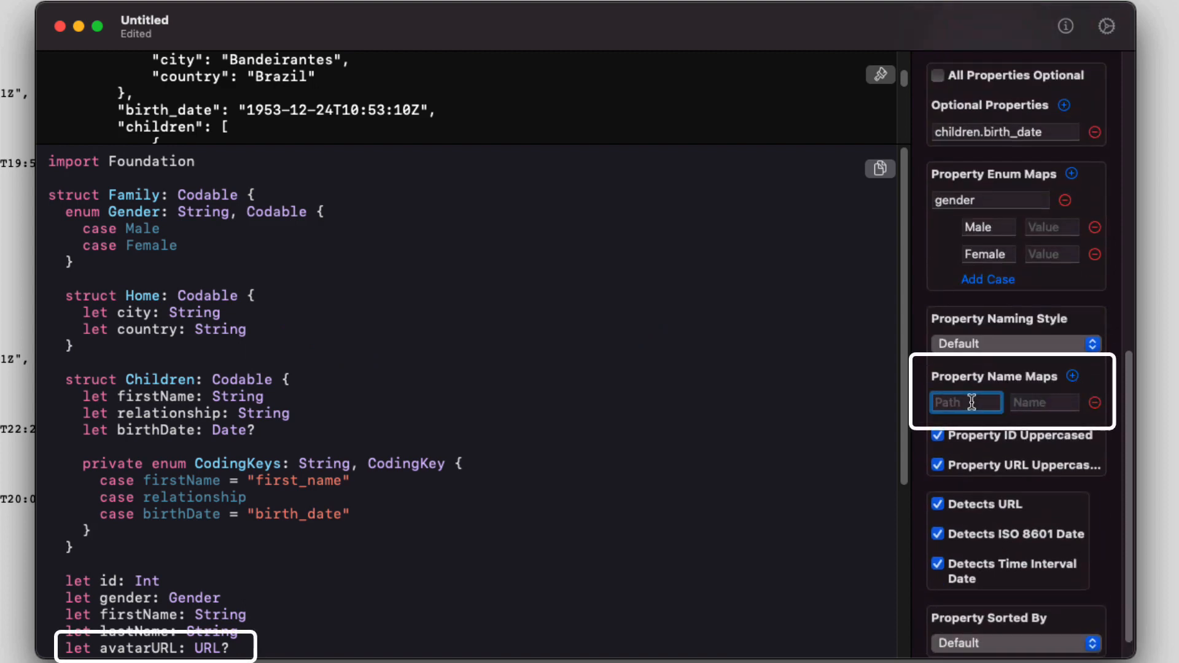
text(Avata)
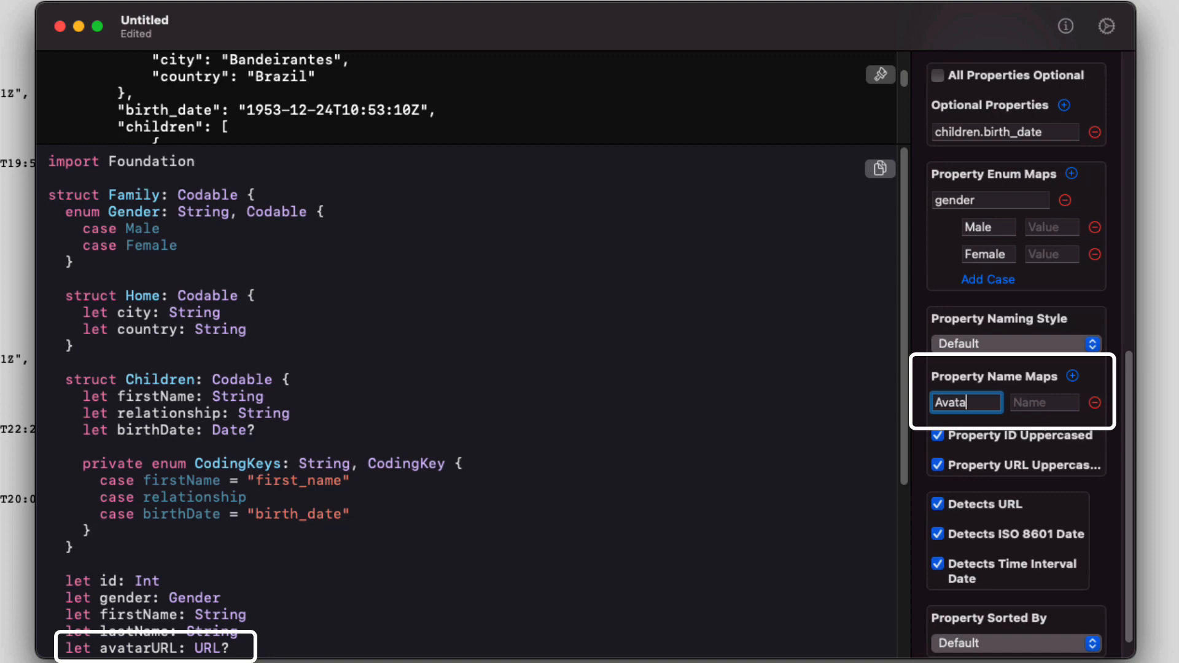
text(URL)
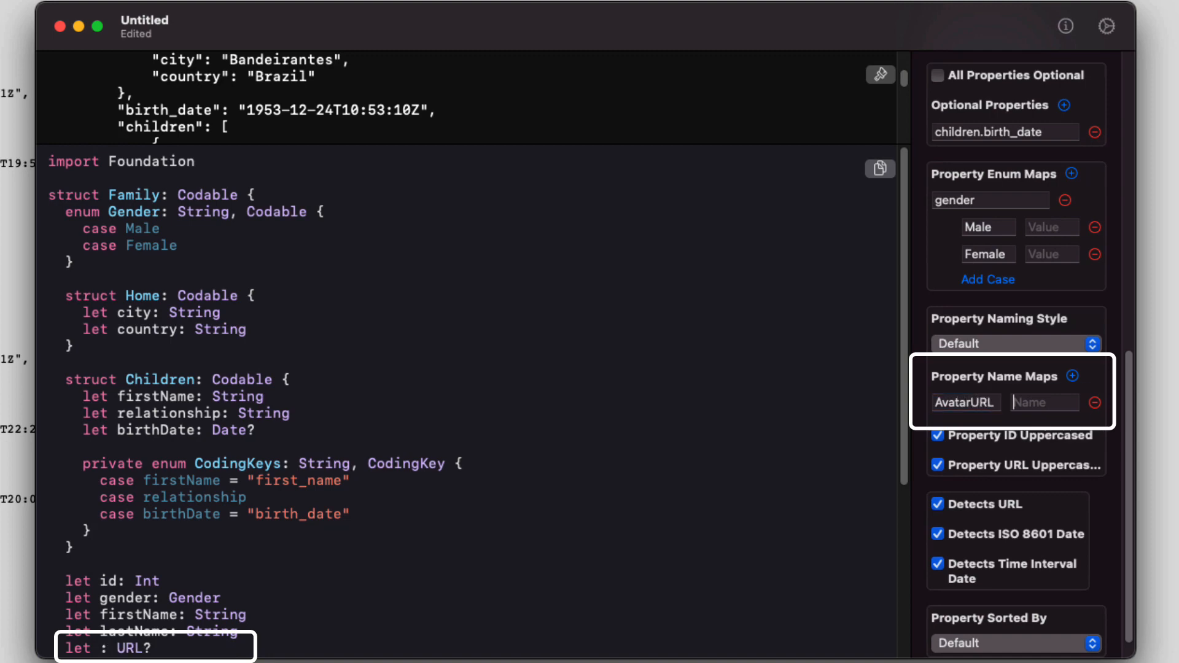
text(url)
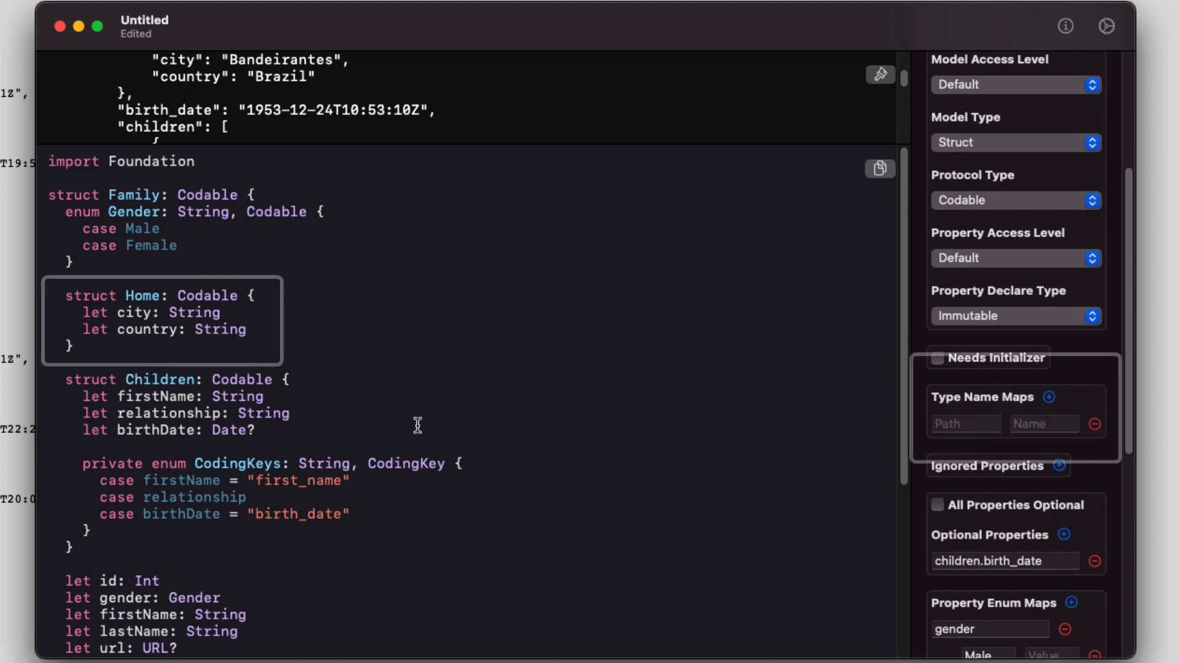
Map path 'home' to type name 'Address', then sort Family's properties alphabetically
click(965, 423)
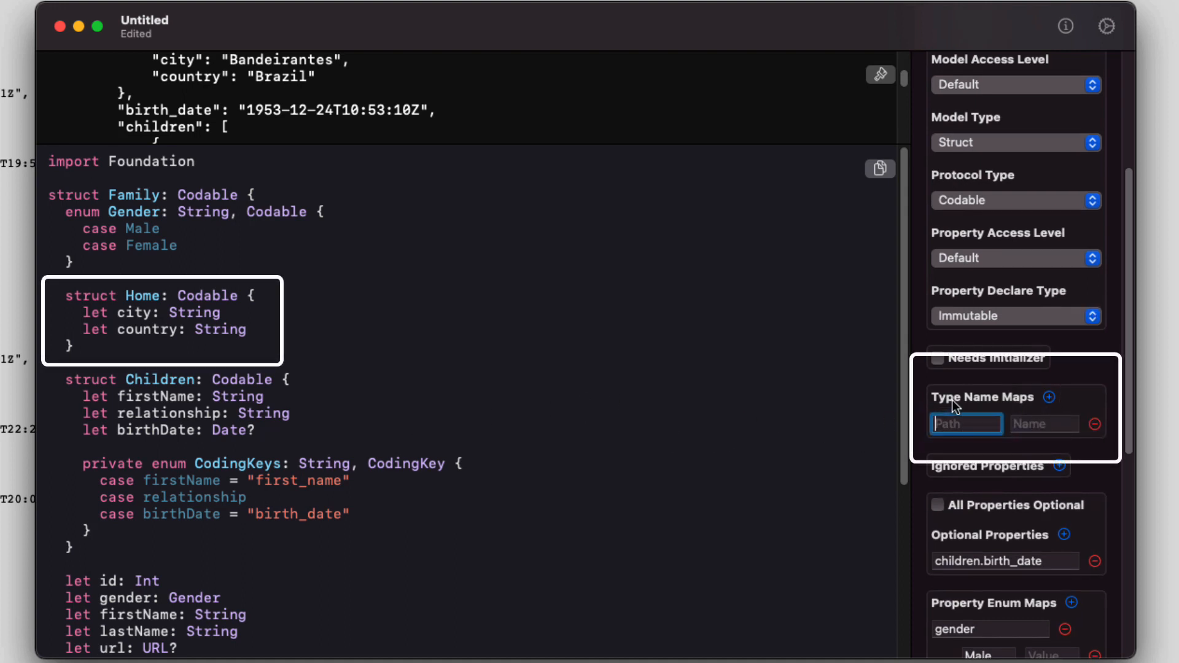
text(home)
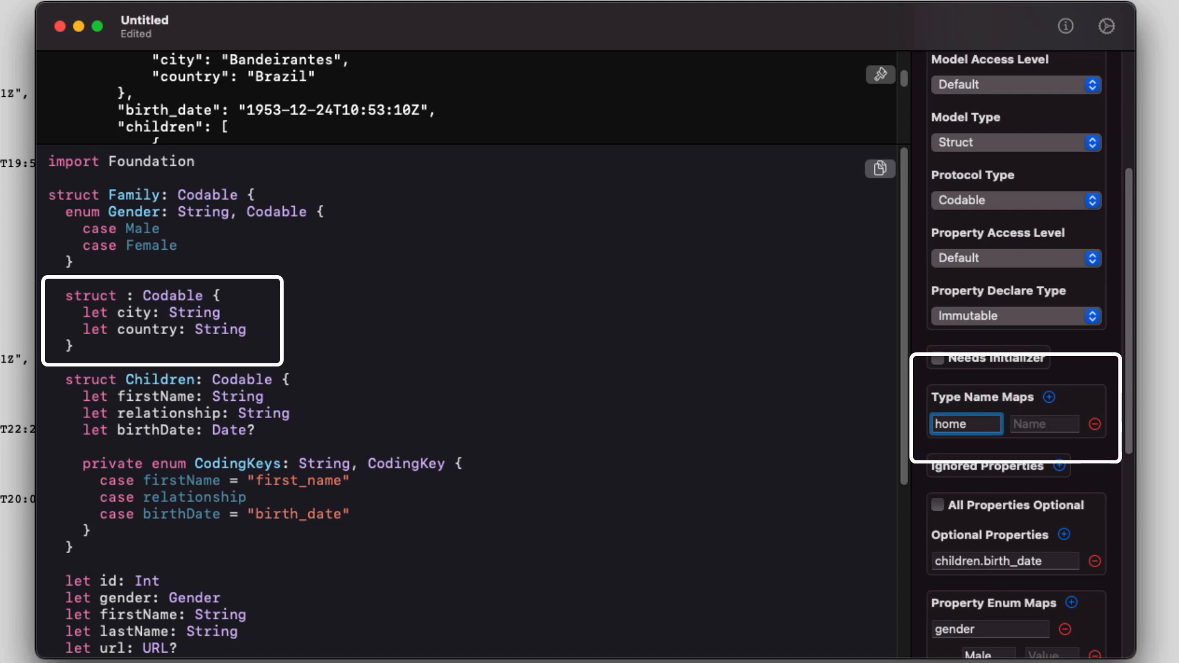
text(Ad)
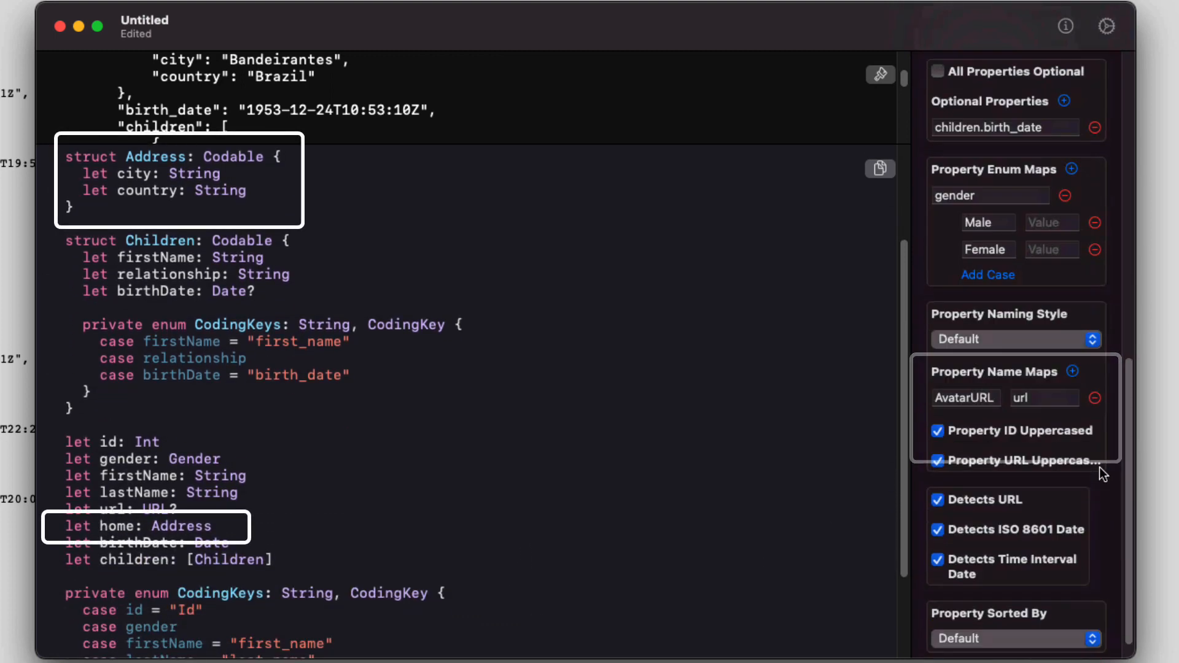
click(1015, 638)
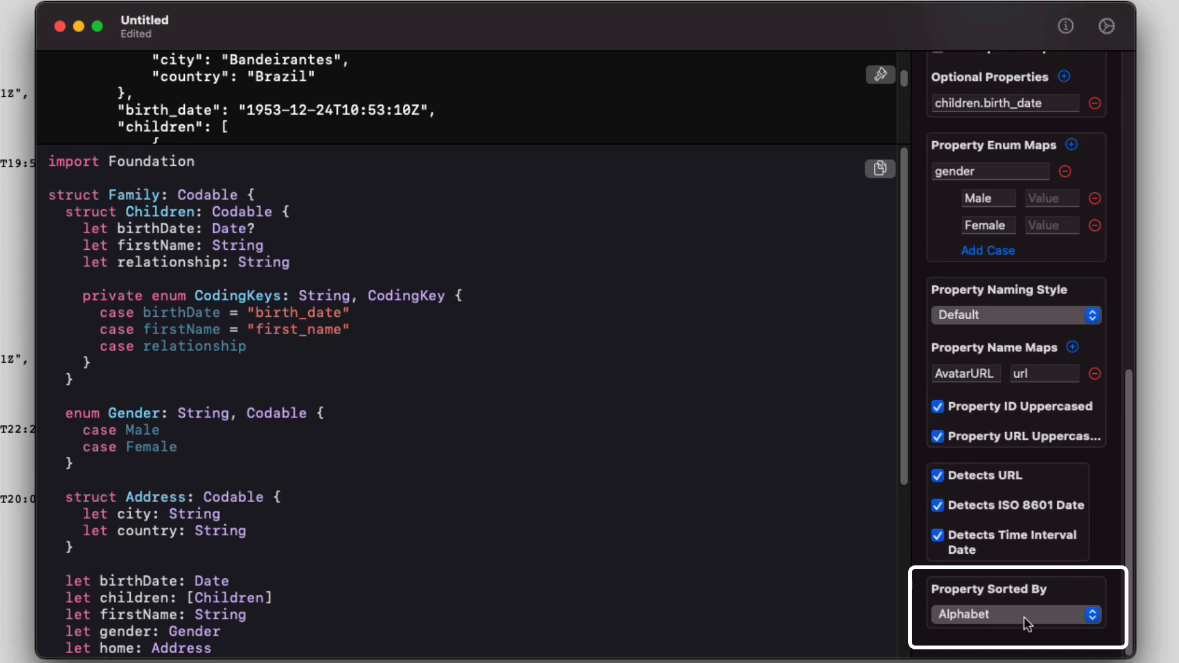
Set Property Sorted By back to Default so Gender, Address and Children keep their original order
click(1016, 614)
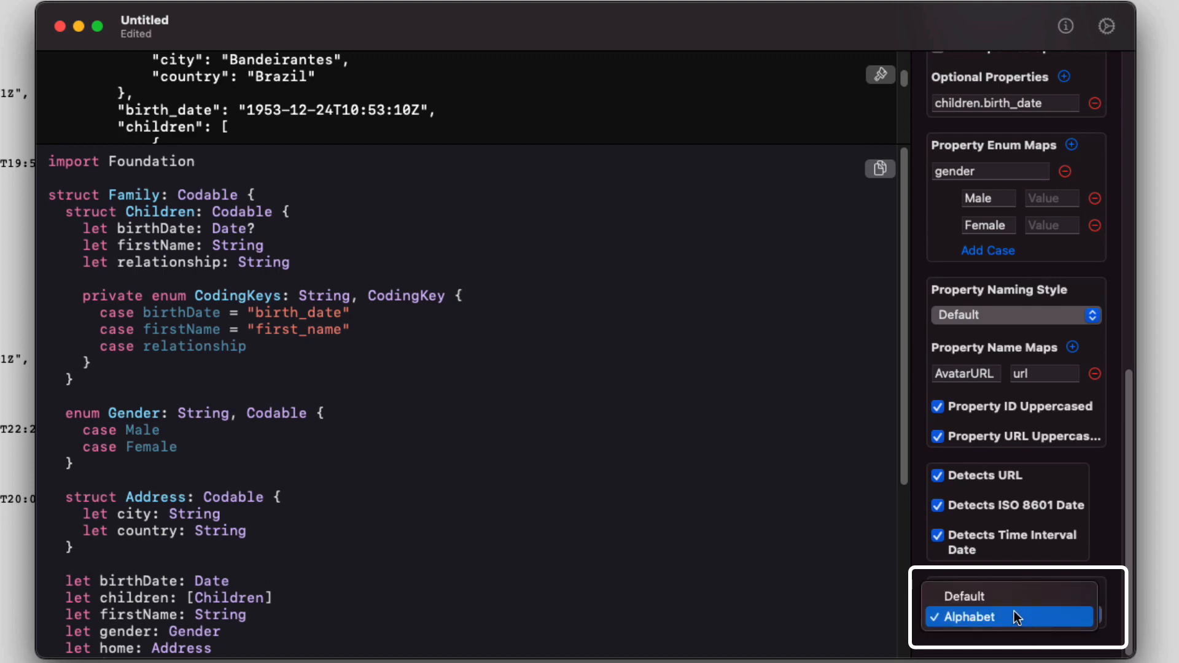
click(971, 617)
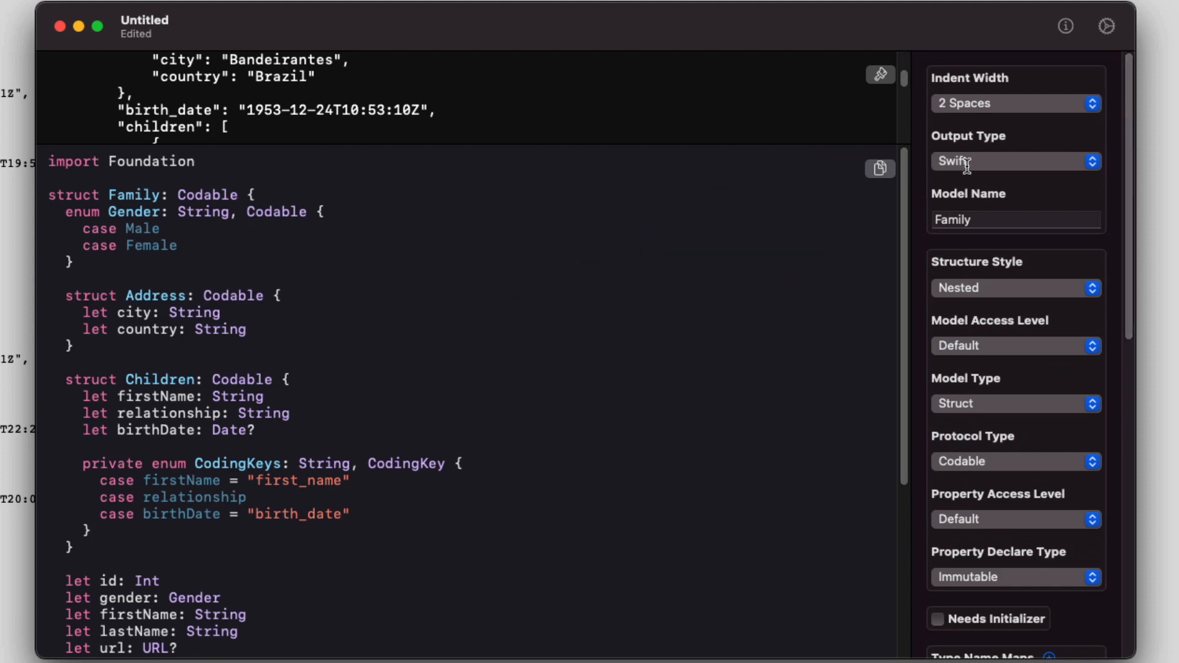
Switch the Output Type through Kotlin, Dart and Go previews, ending back on Swift
click(1016, 161)
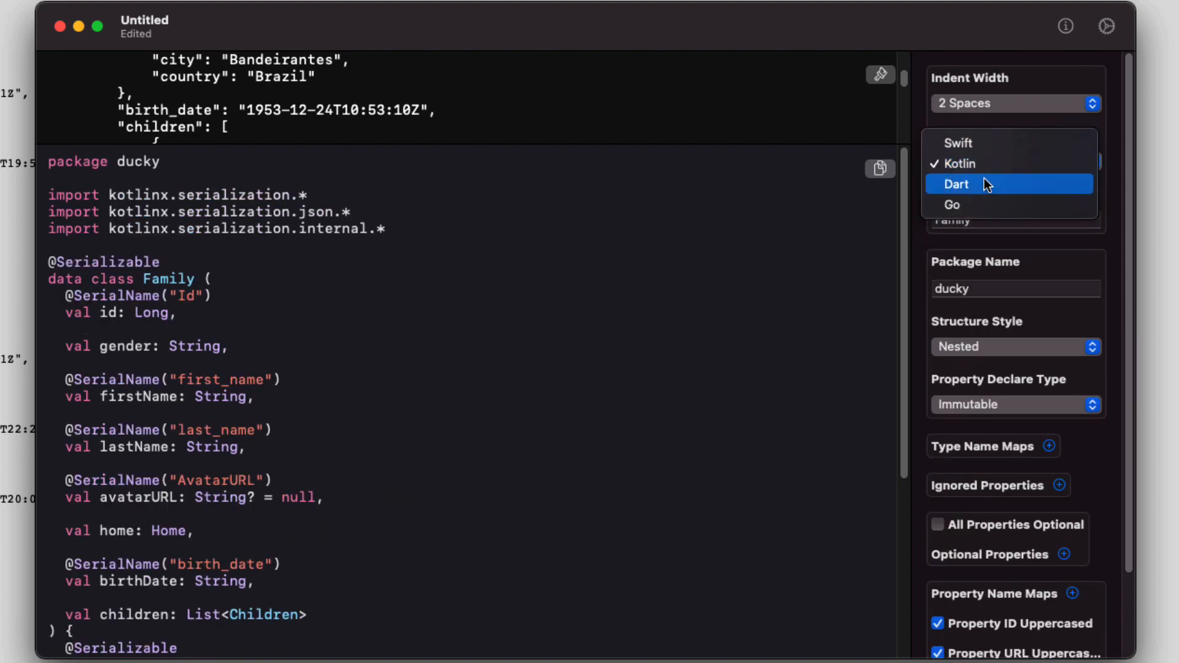
click(956, 185)
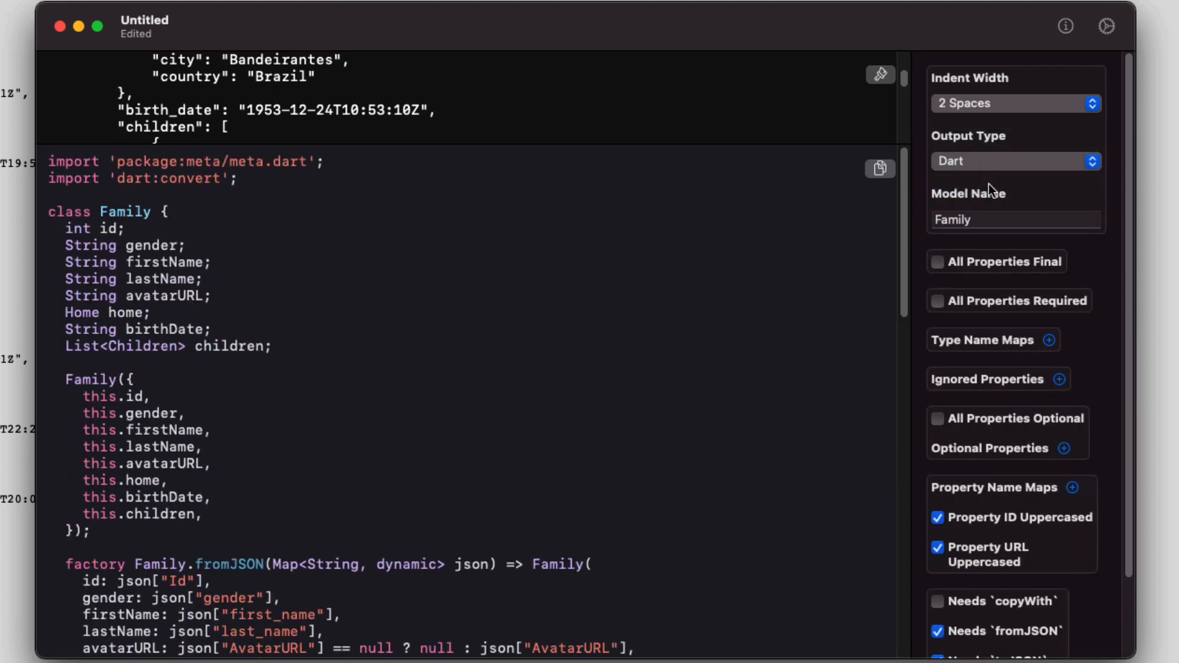
click(1014, 161)
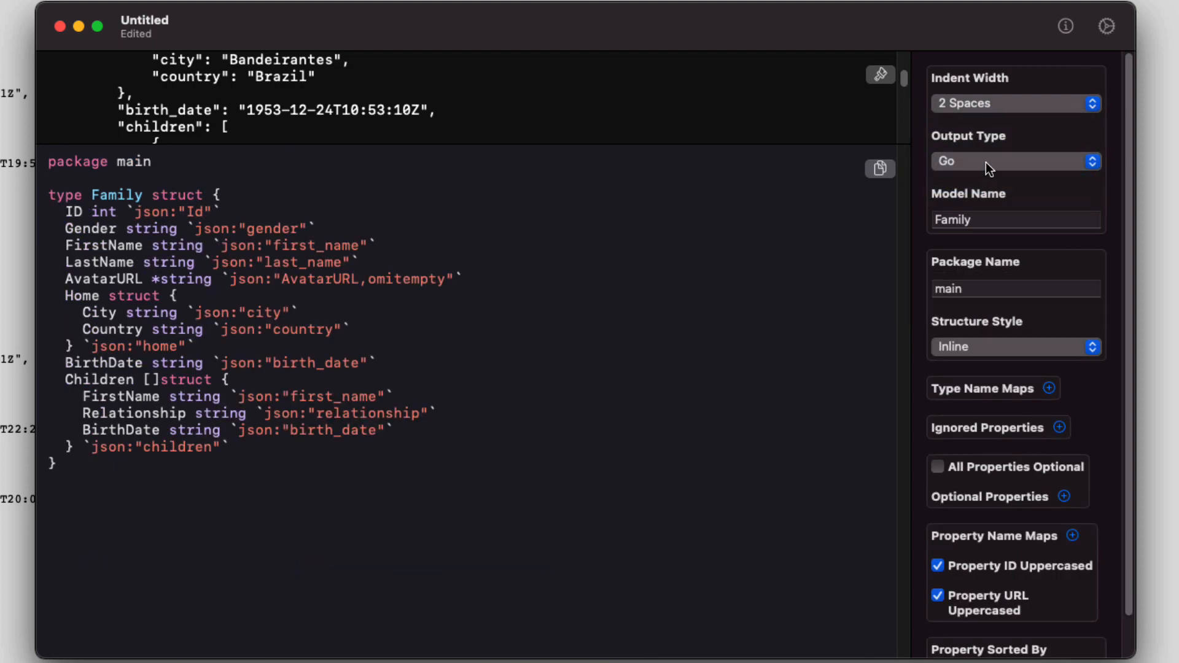
click(1016, 161)
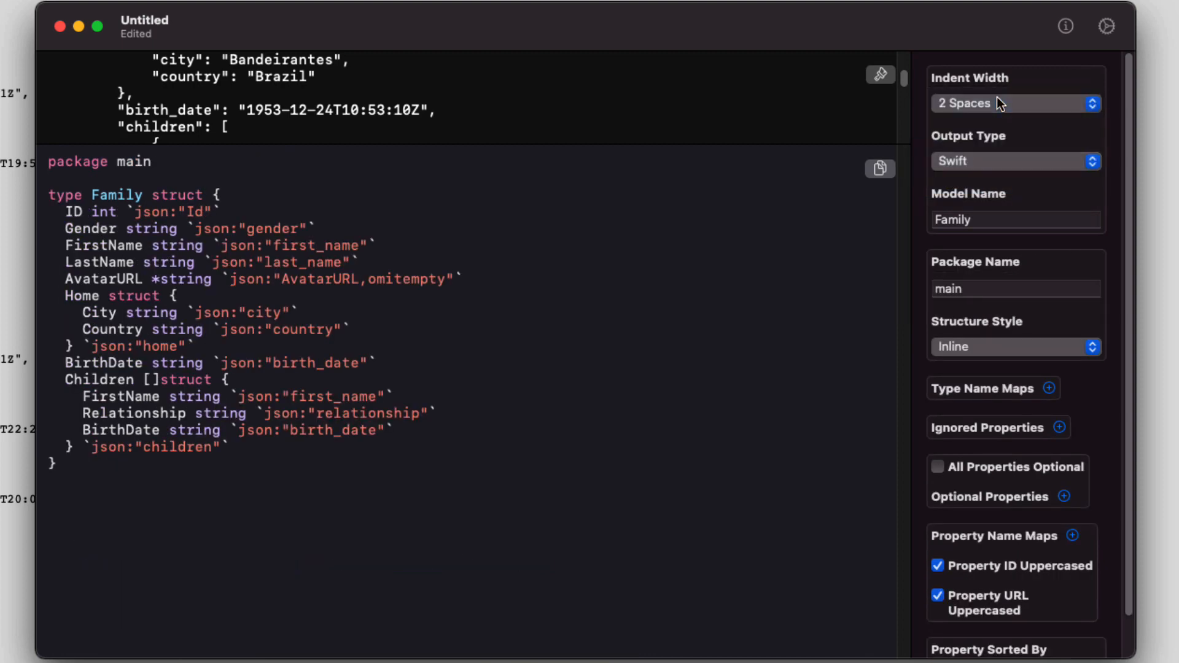
click(1015, 346)
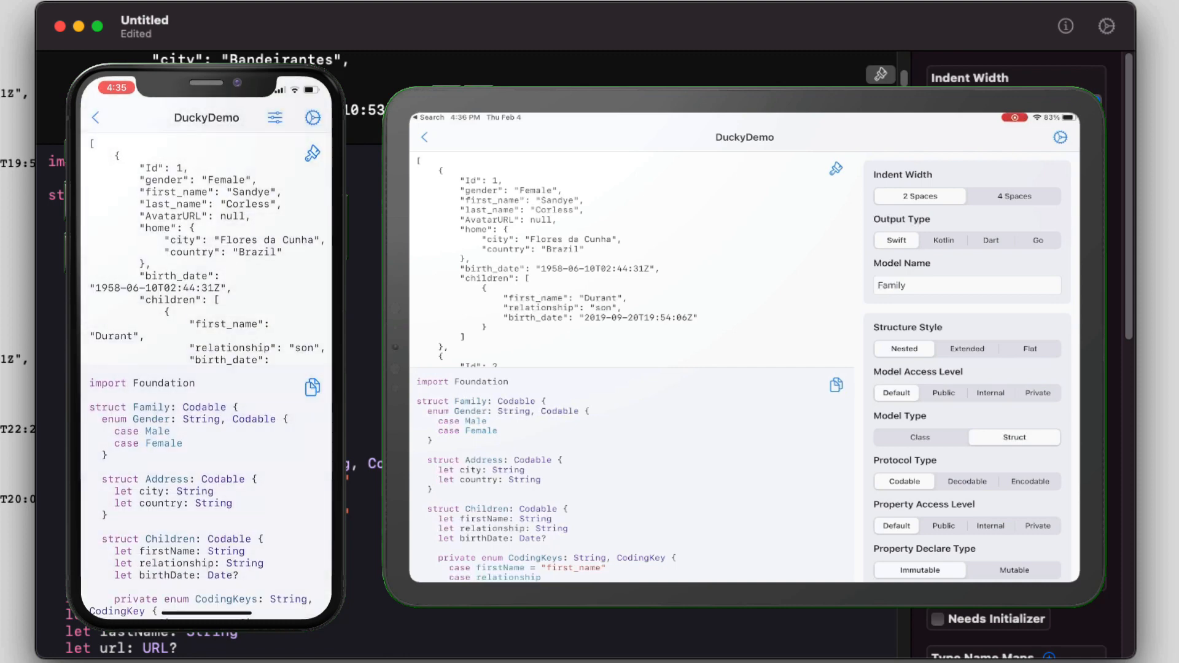
scroll(down, 3)
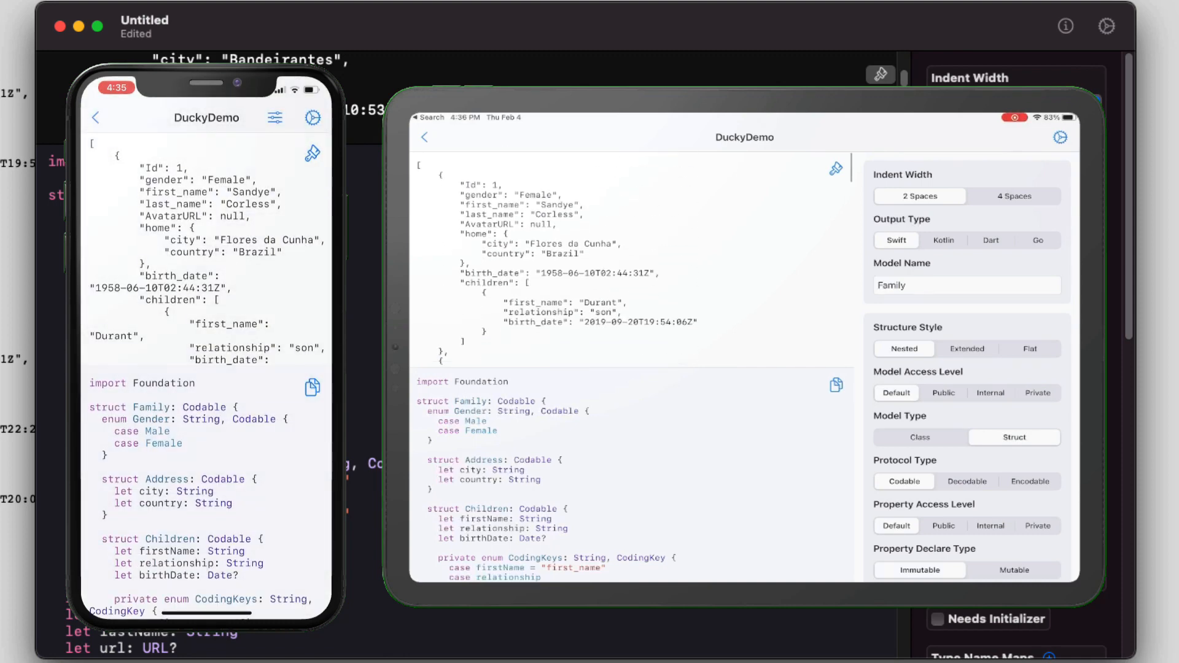
scroll(down, 3)
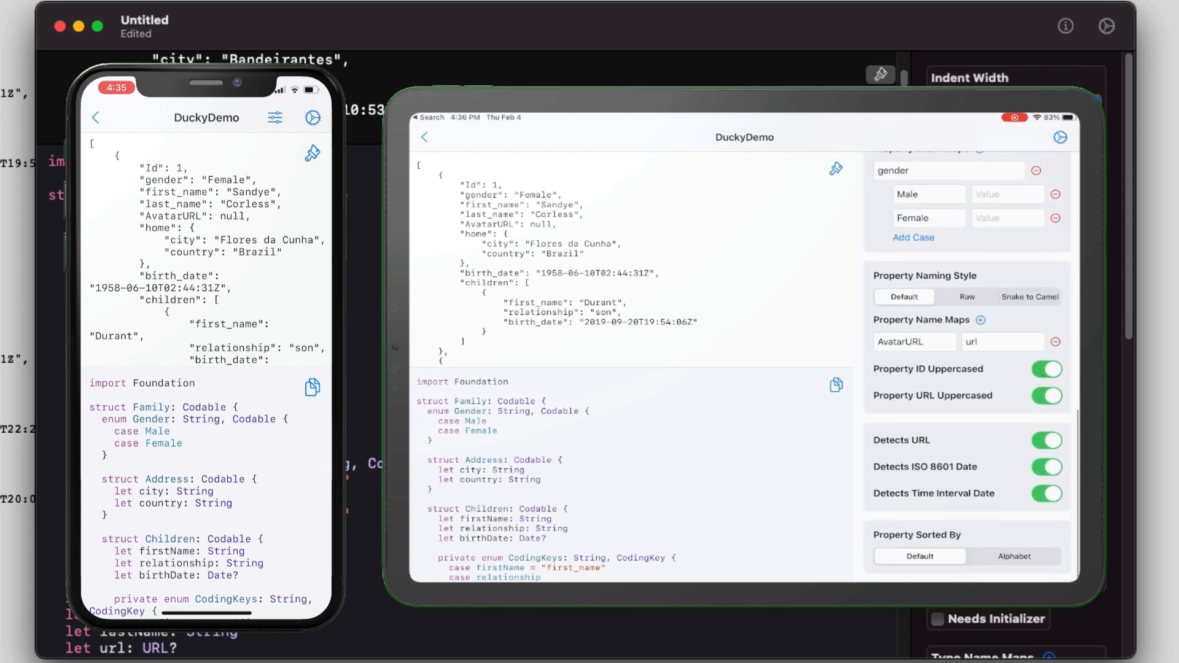